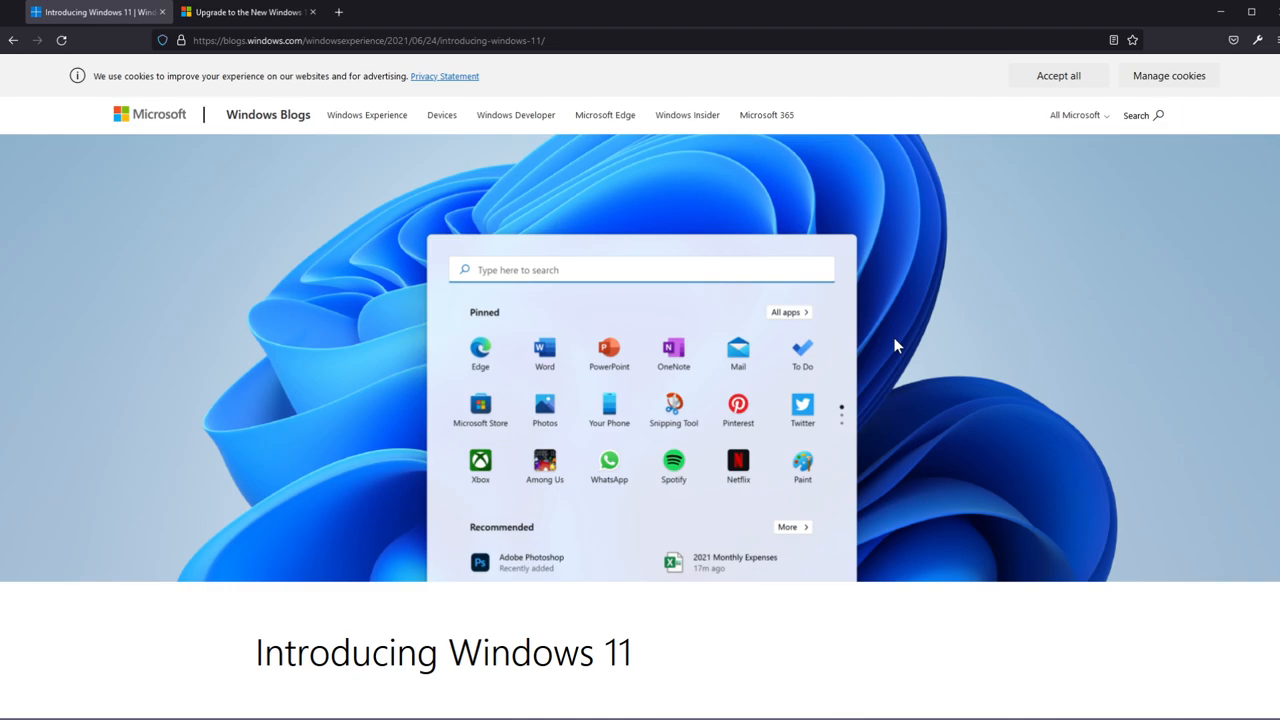
pyautogui.moveTo(885, 343)
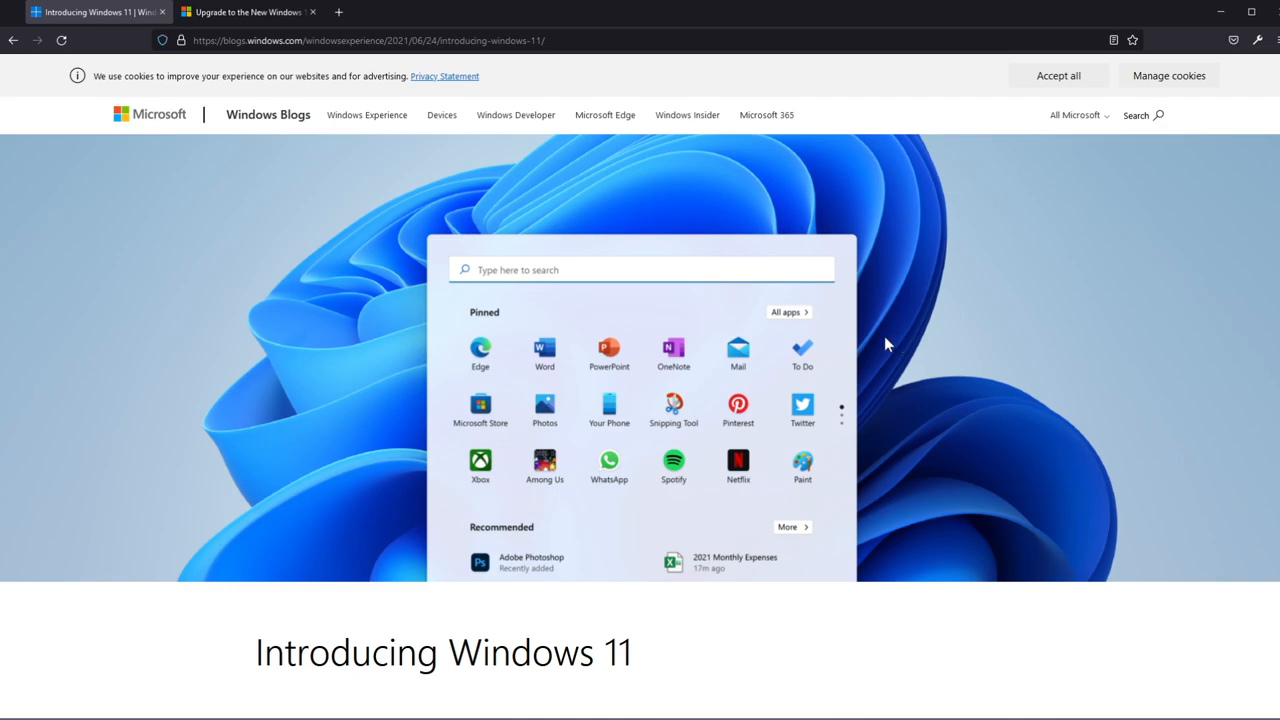
pyautogui.moveTo(897, 335)
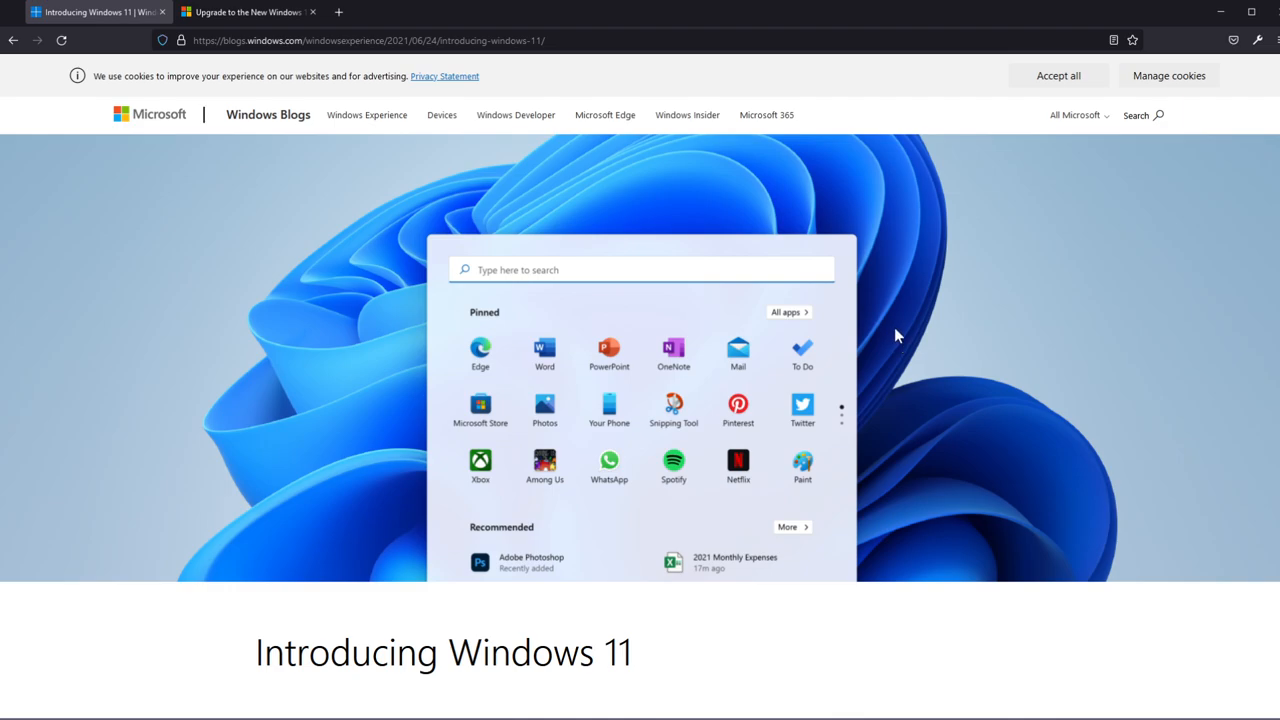
pyautogui.moveTo(450, 270)
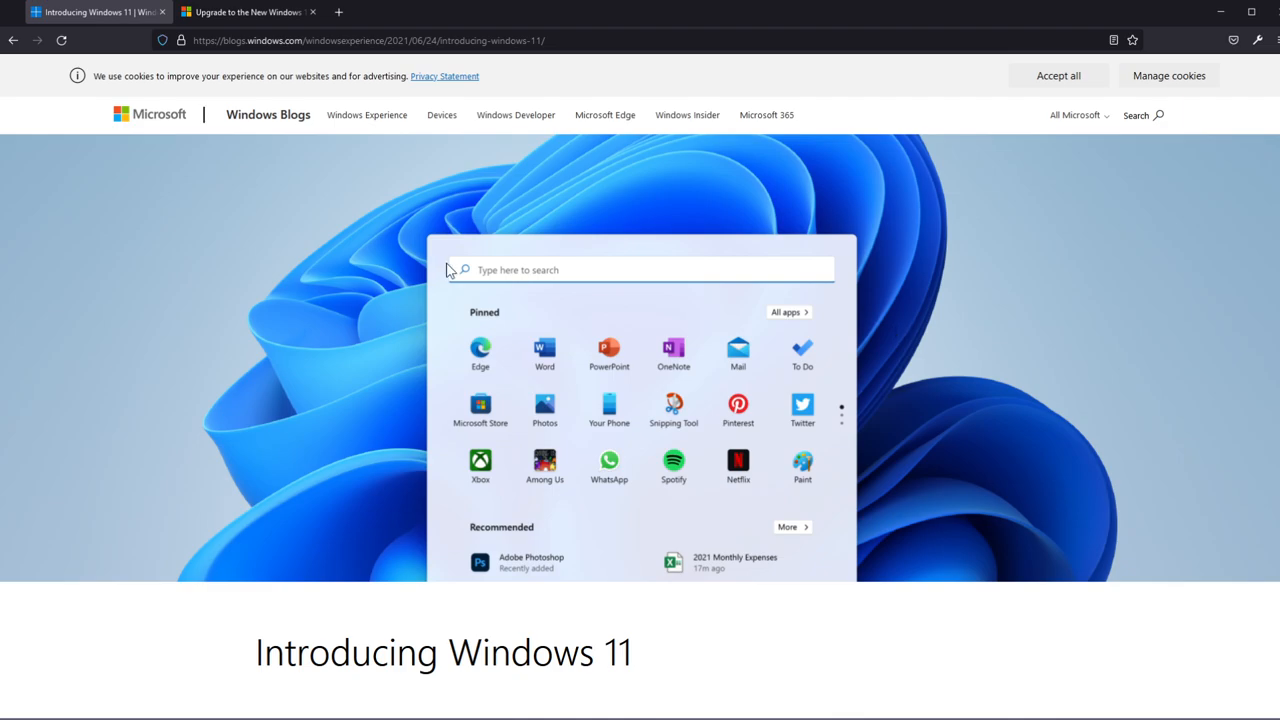
pyautogui.moveTo(245, 60)
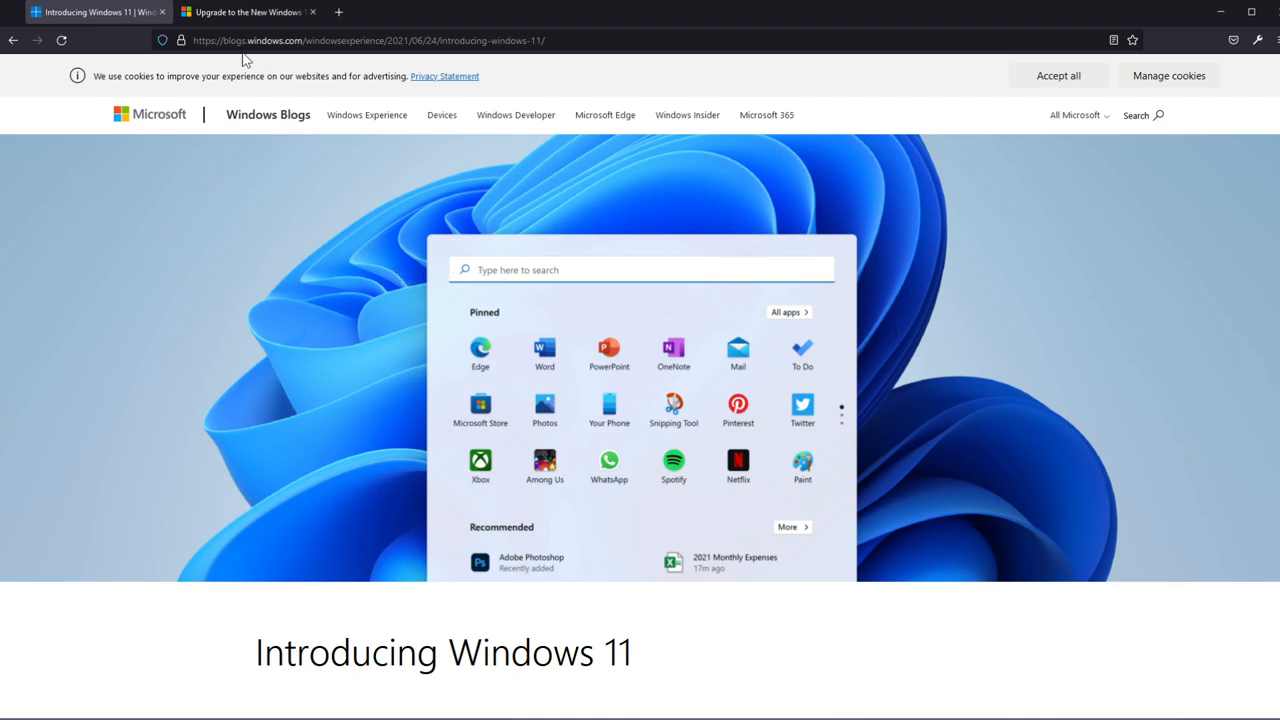
pyautogui.moveTo(322, 197)
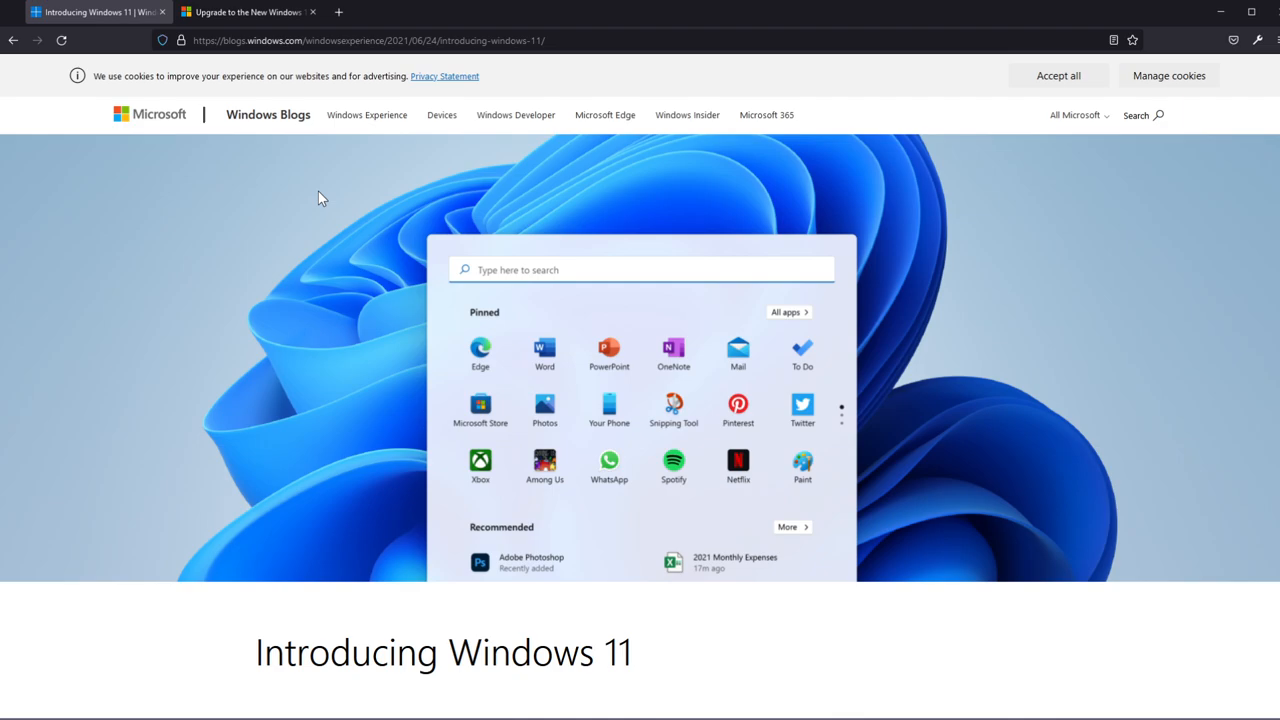
# - Switch to the 'Upgrade to the New Windows 11' tab and scroll its page
pyautogui.click(245, 12)
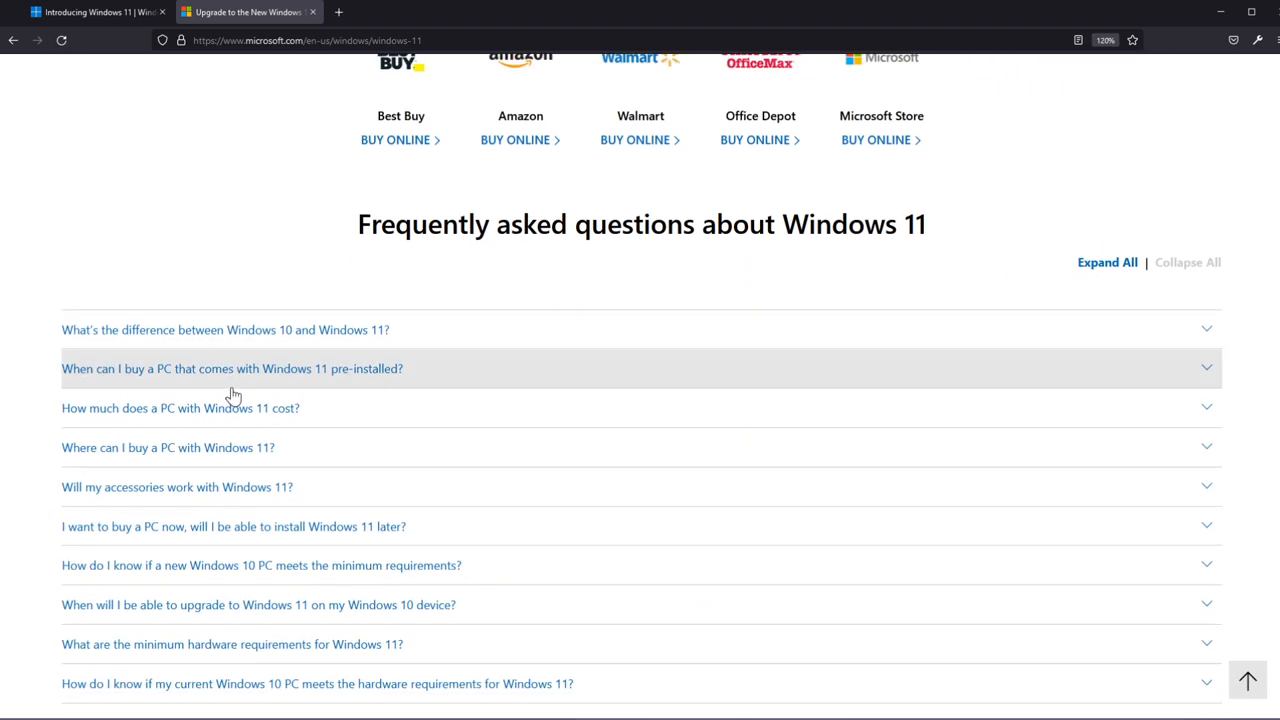
pyautogui.scroll(3)
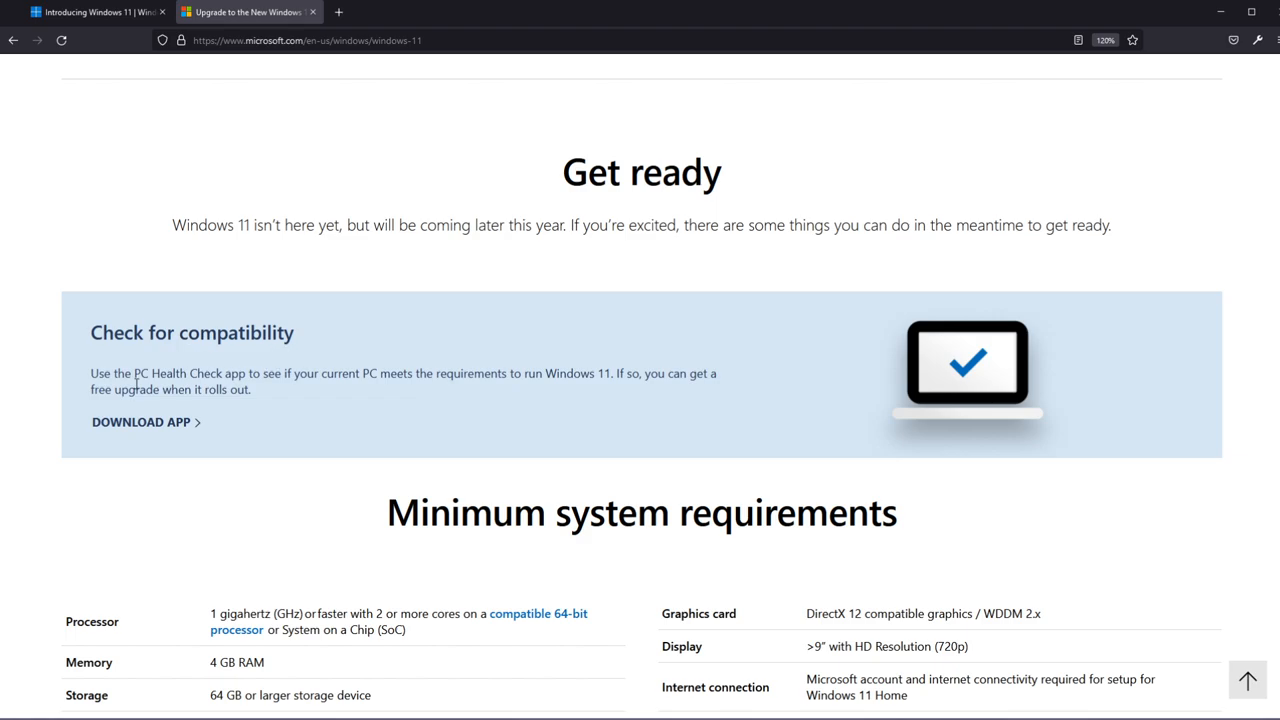
pyautogui.moveTo(283, 400)
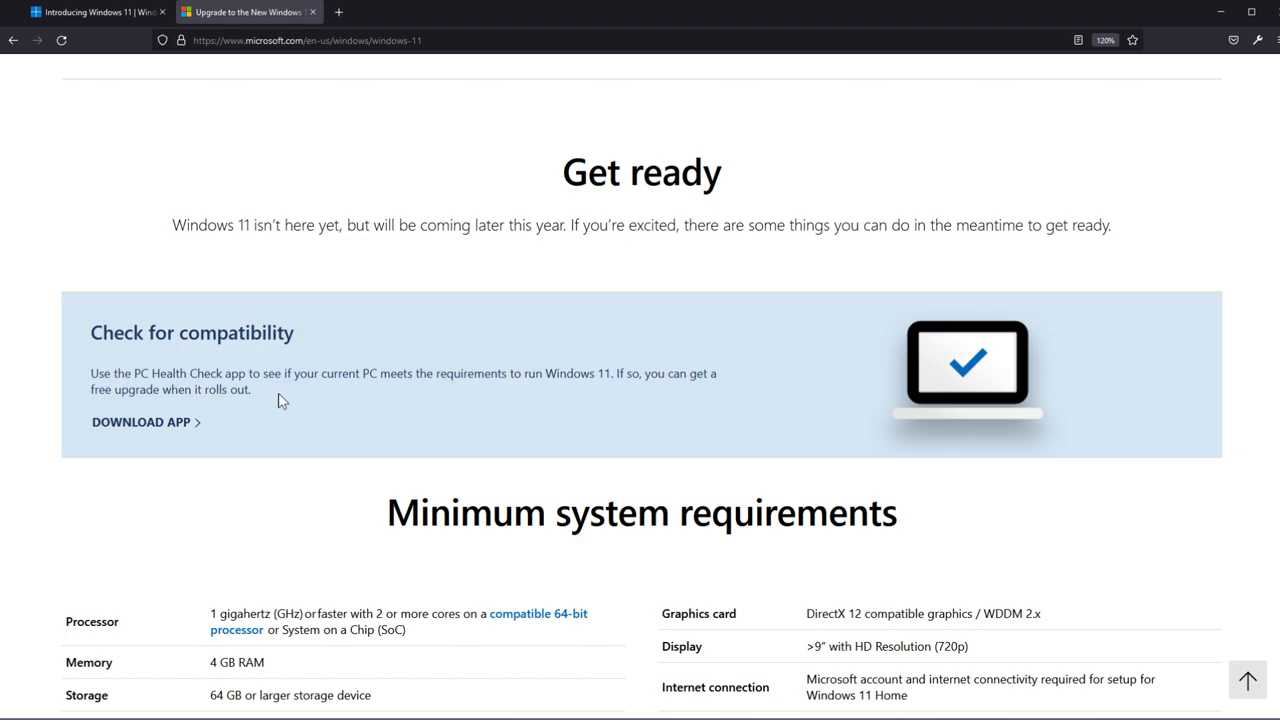
pyautogui.moveTo(472, 391)
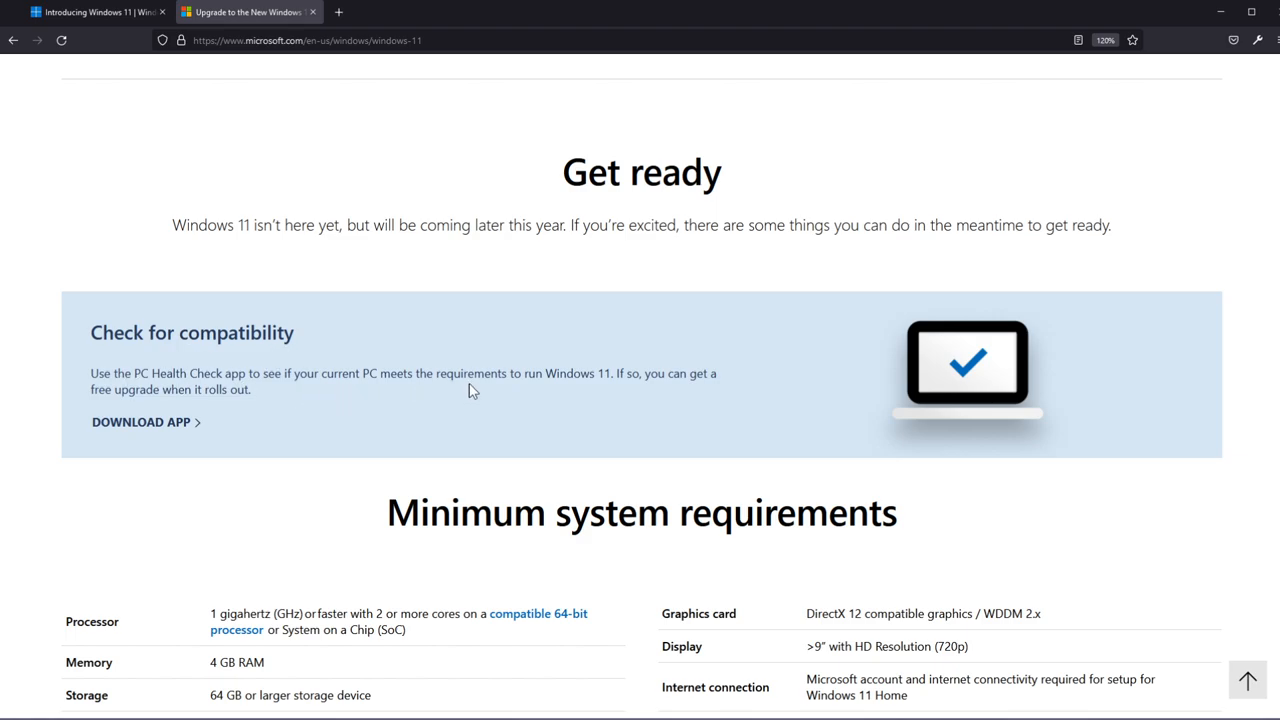
pyautogui.moveTo(655, 390)
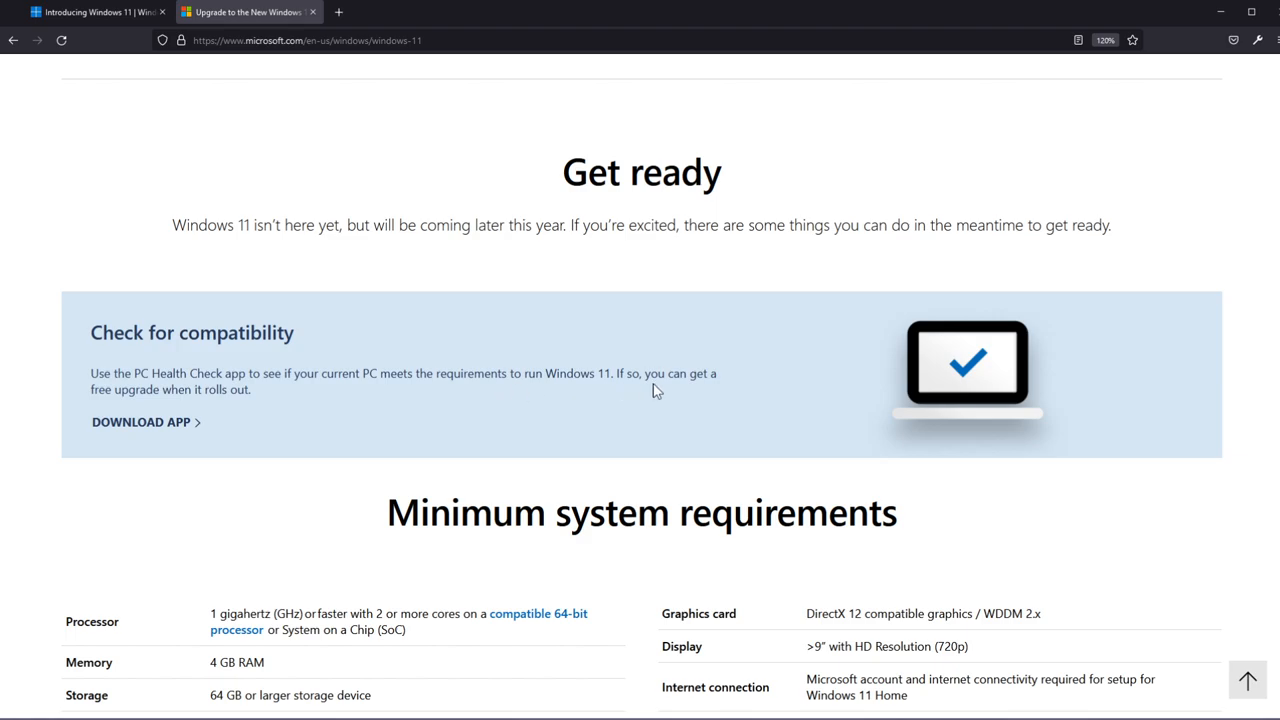
pyautogui.moveTo(204, 410)
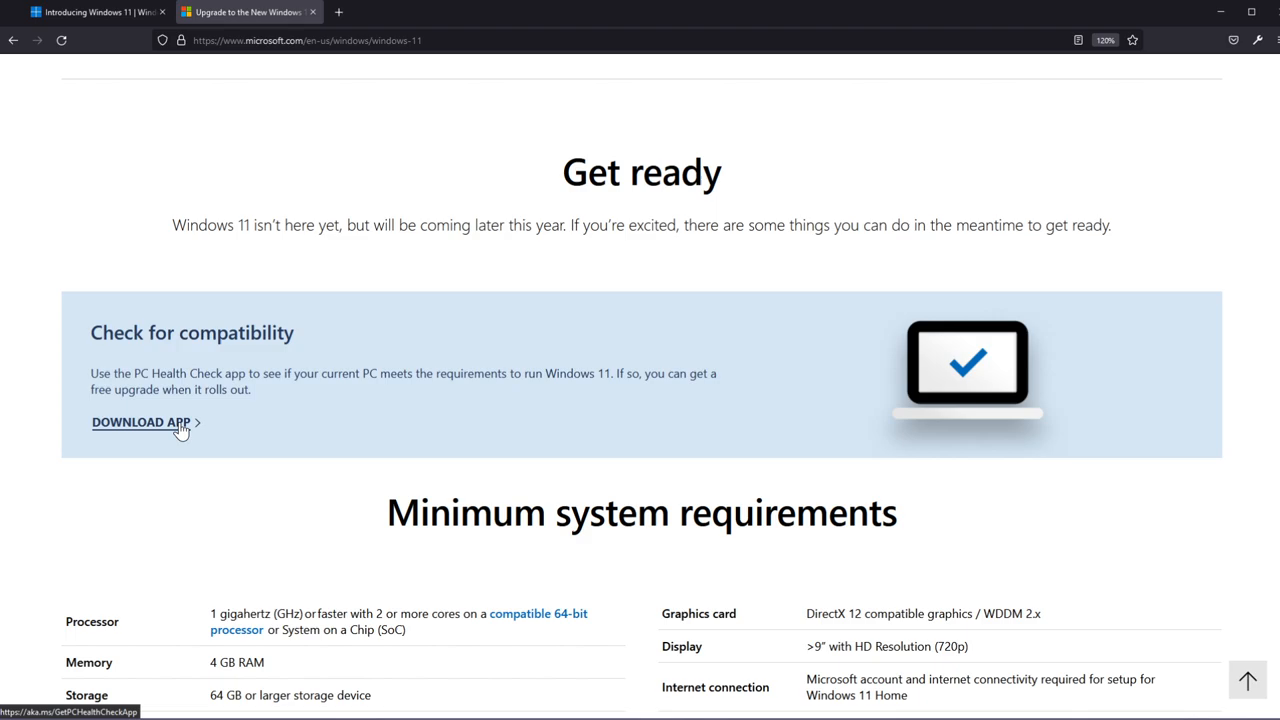
# - Scroll down to the 'Check for compatibility' banner and Minimum system requirements table
pyautogui.scroll(-3)
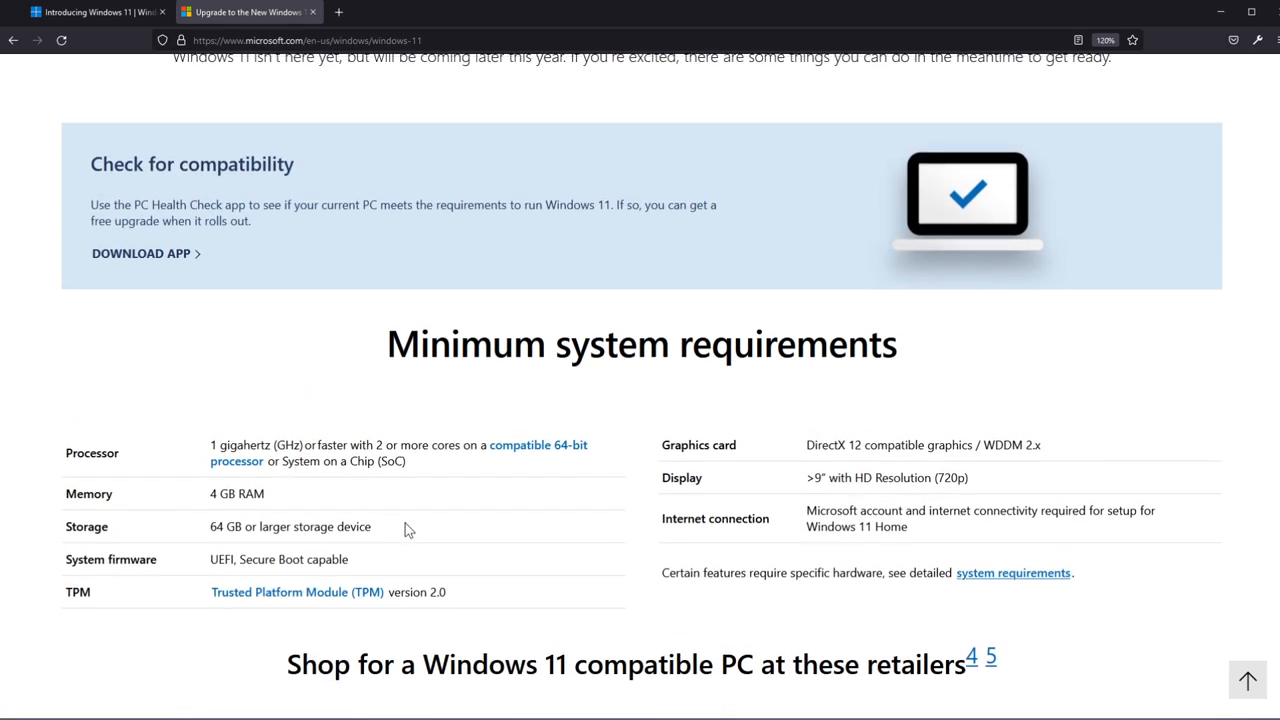
pyautogui.moveTo(196, 397)
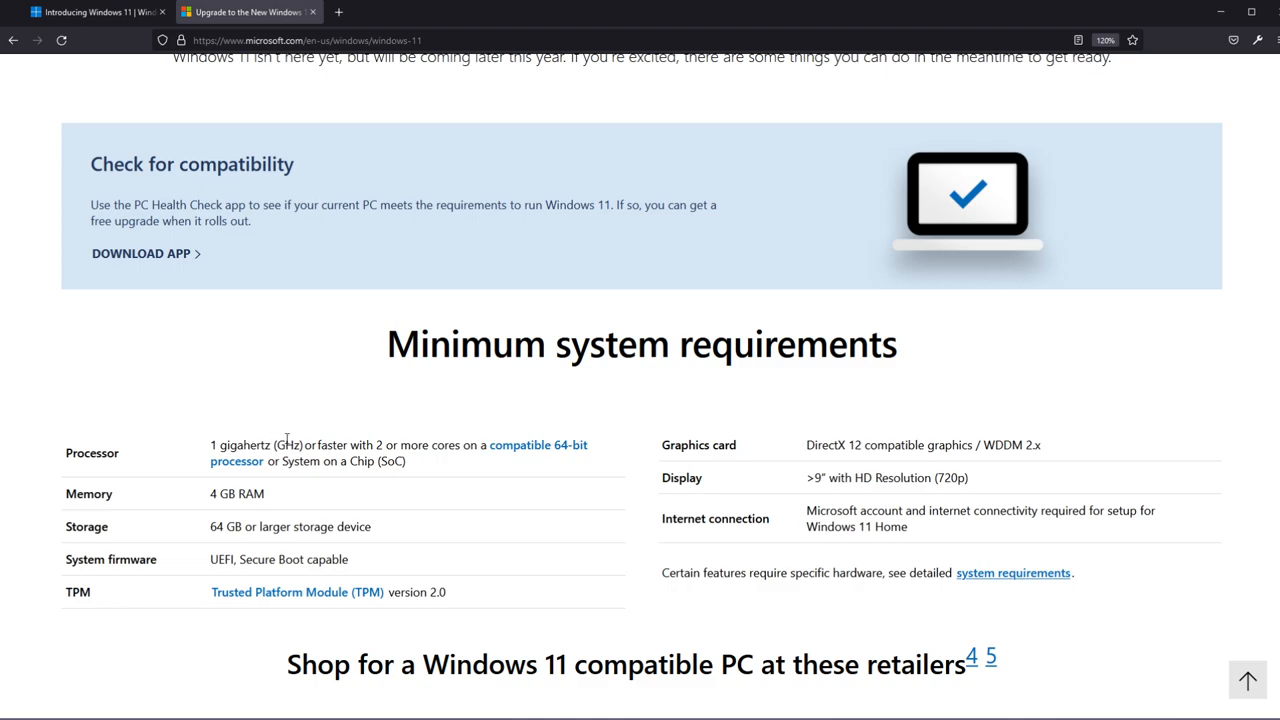
pyautogui.moveTo(500, 420)
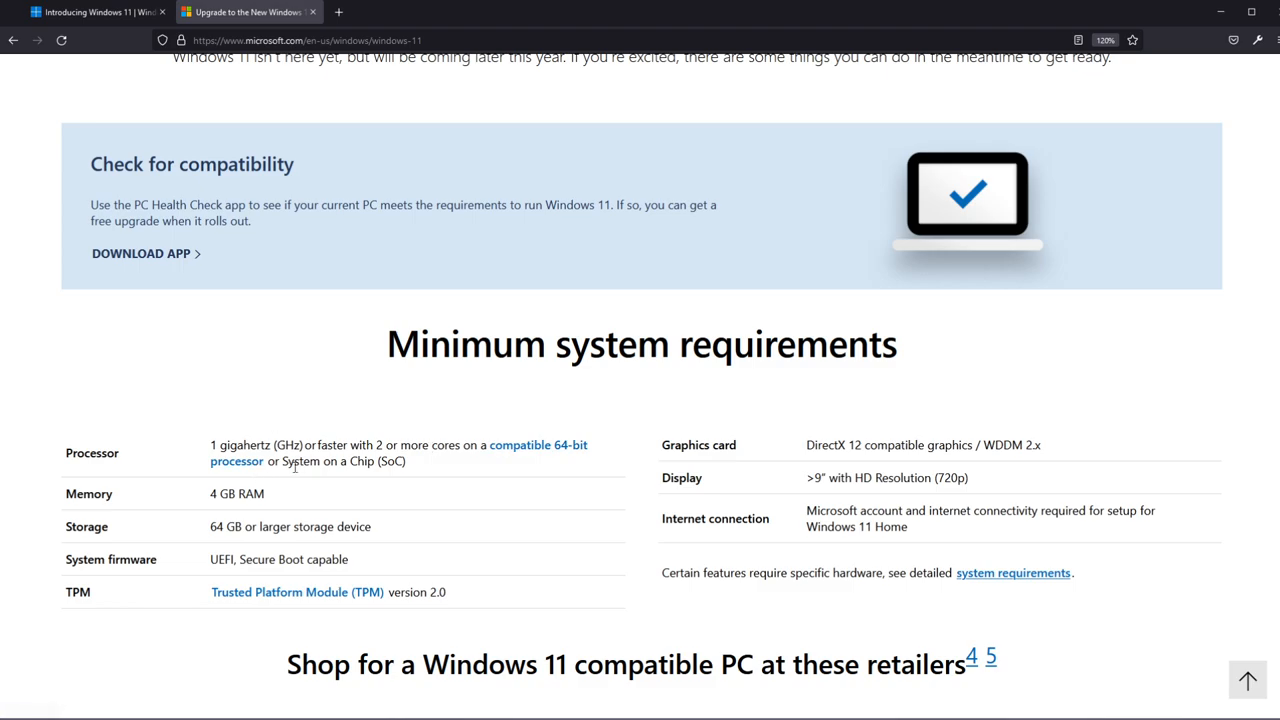
pyautogui.moveTo(250, 513)
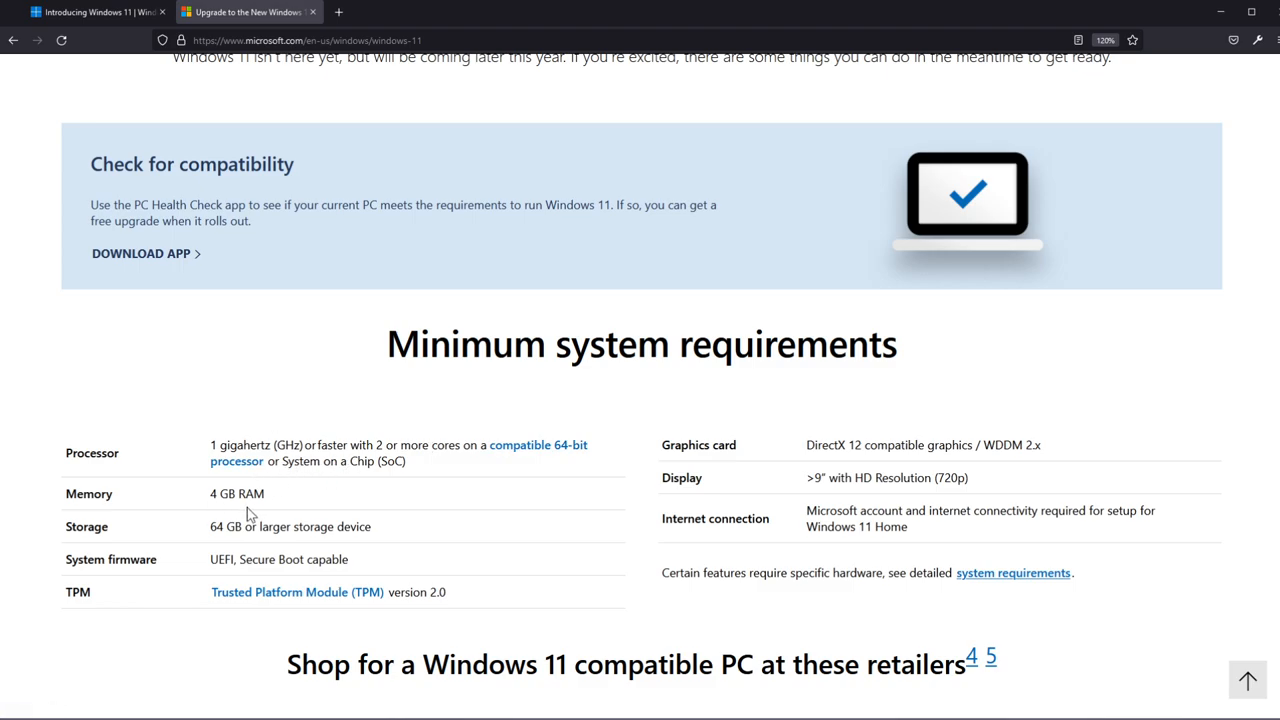
pyautogui.moveTo(277, 550)
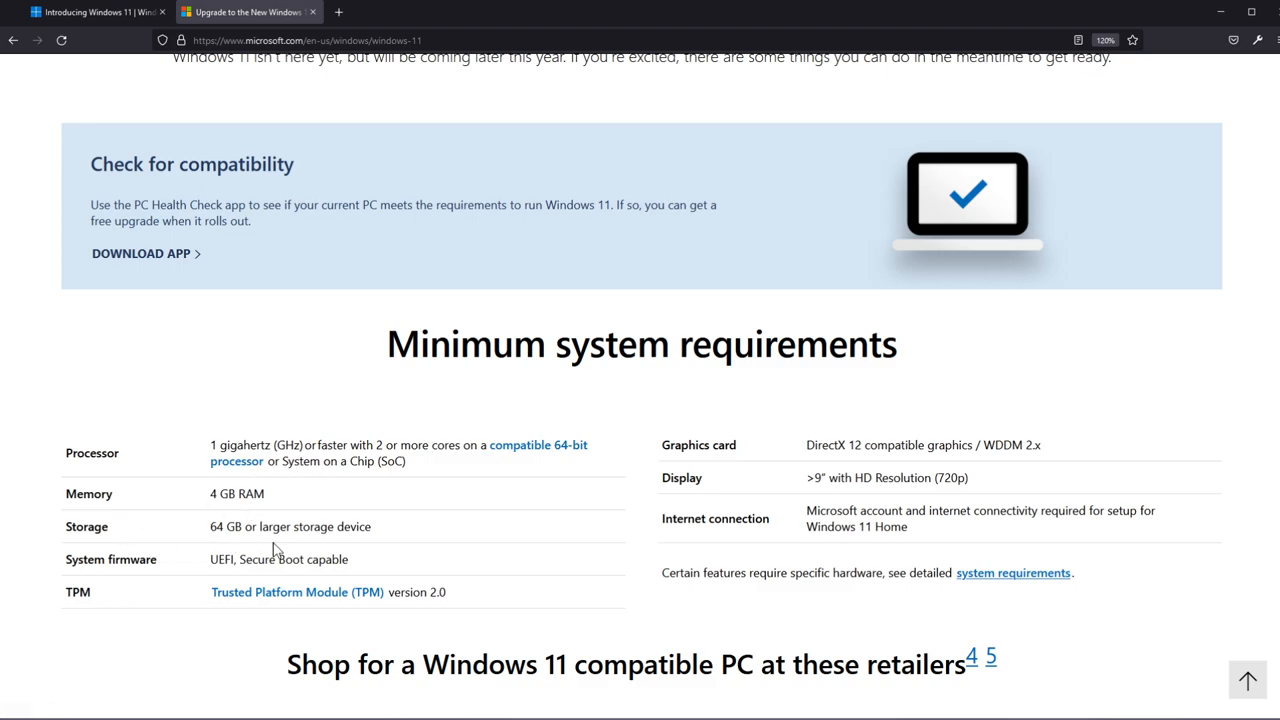
pyautogui.moveTo(202, 578)
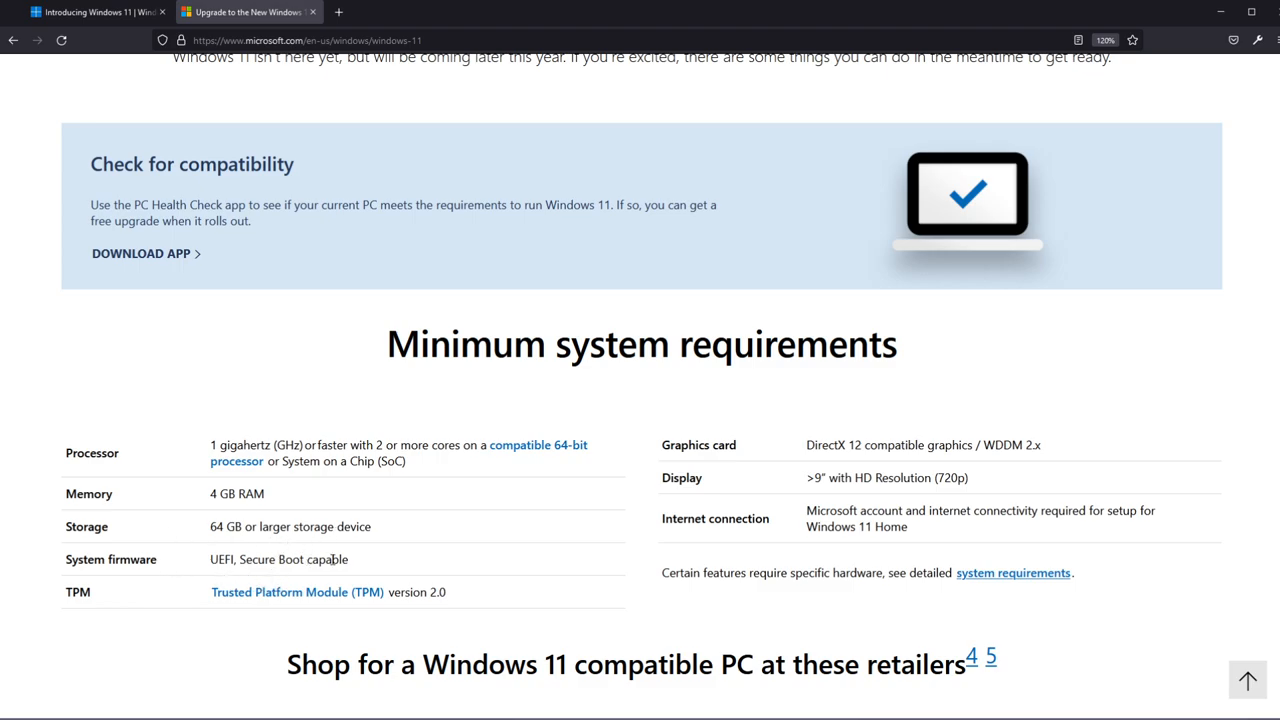
pyautogui.moveTo(138, 604)
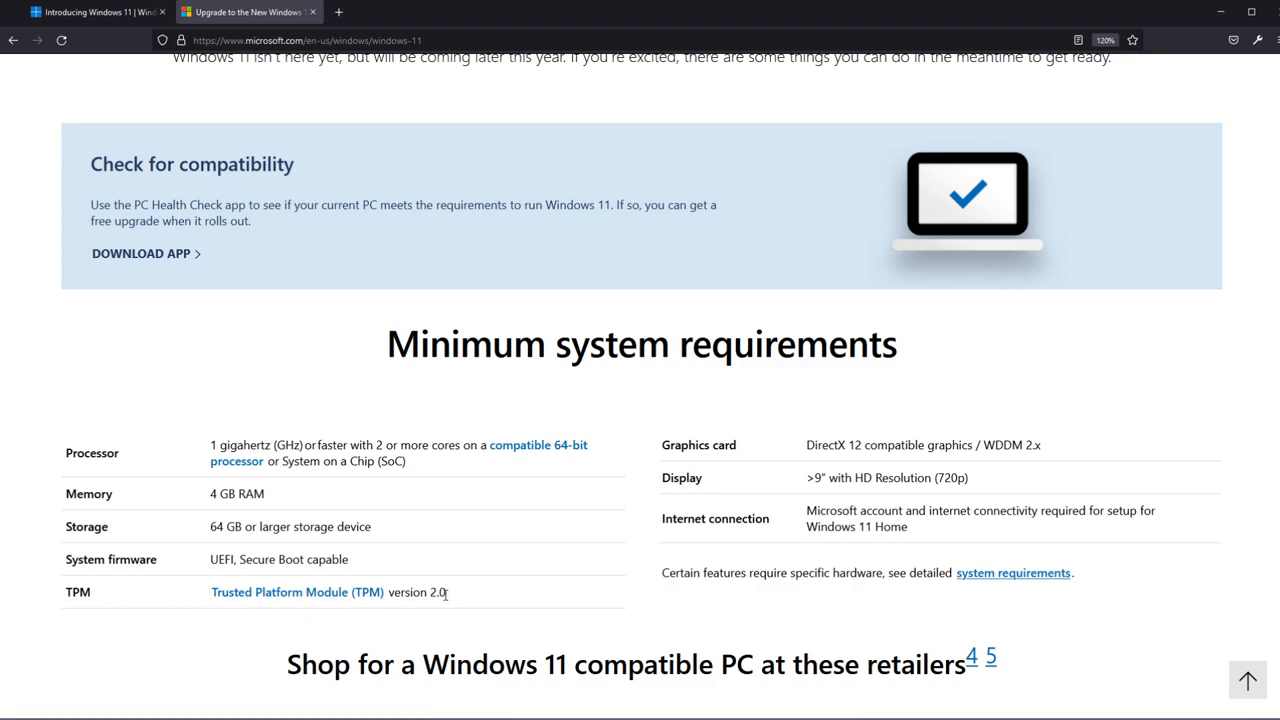
pyautogui.doubleClick(437, 592)
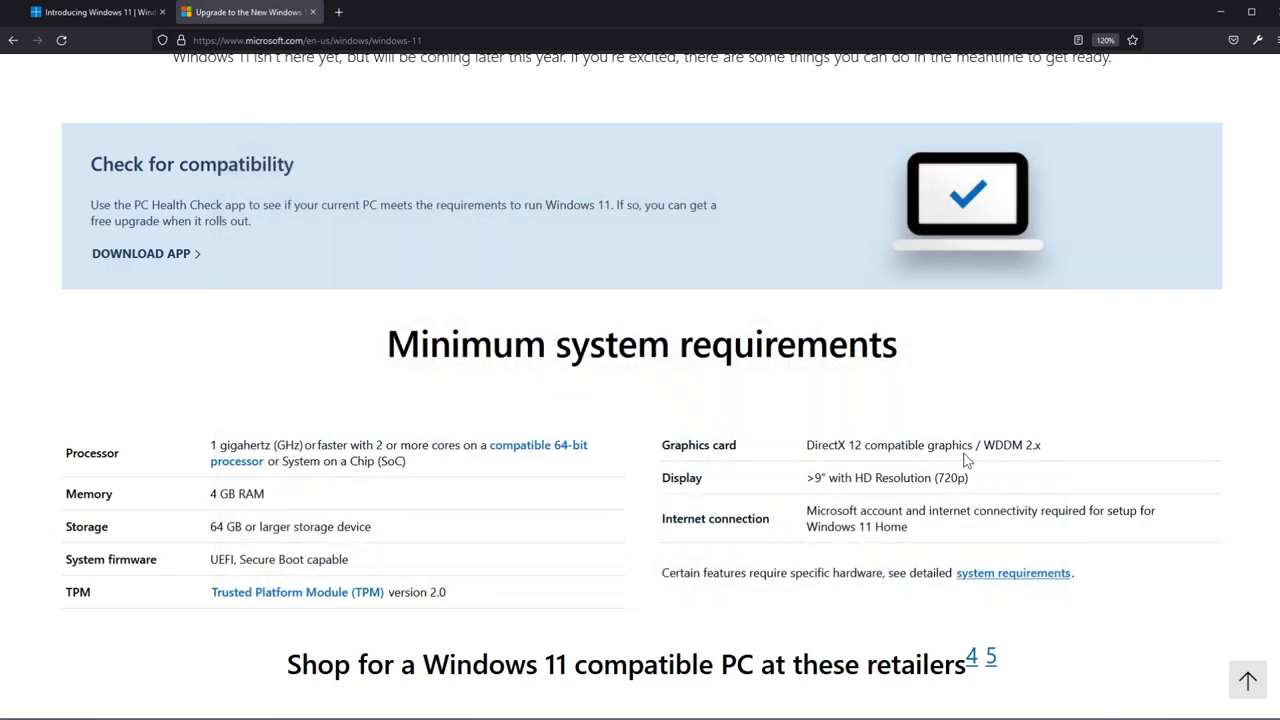
pyautogui.moveTo(922, 498)
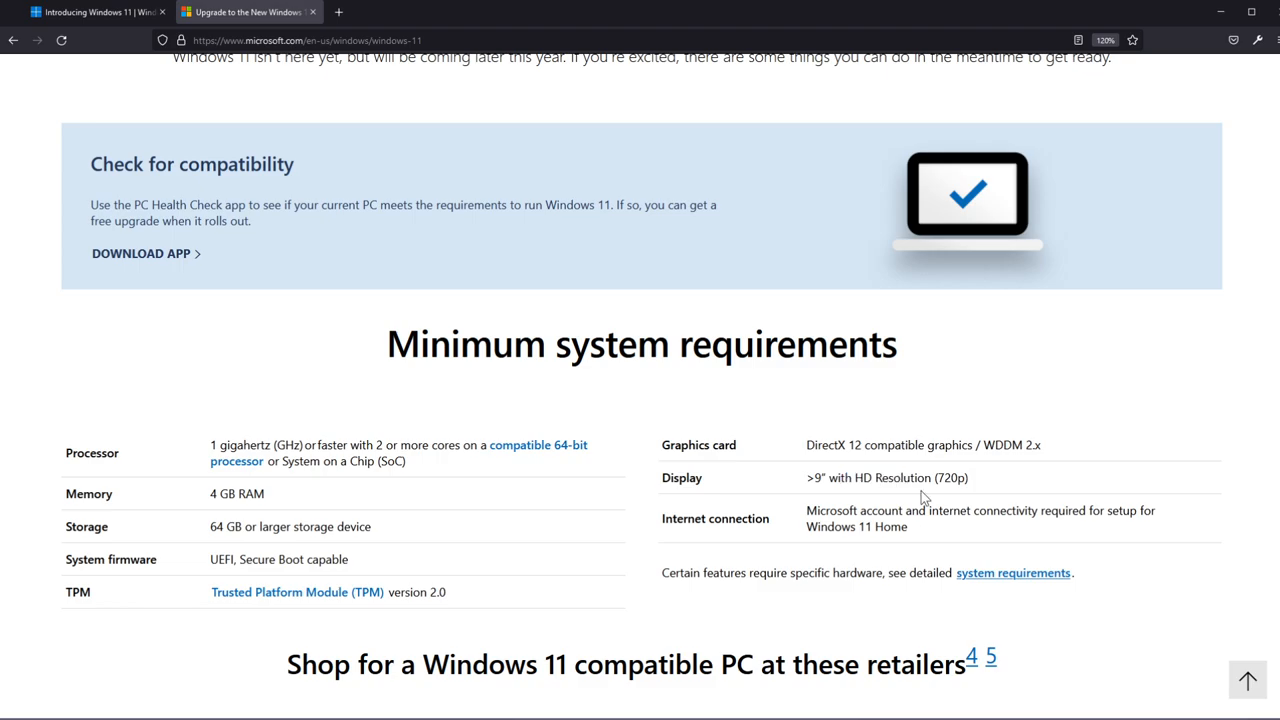
pyautogui.moveTo(845, 511)
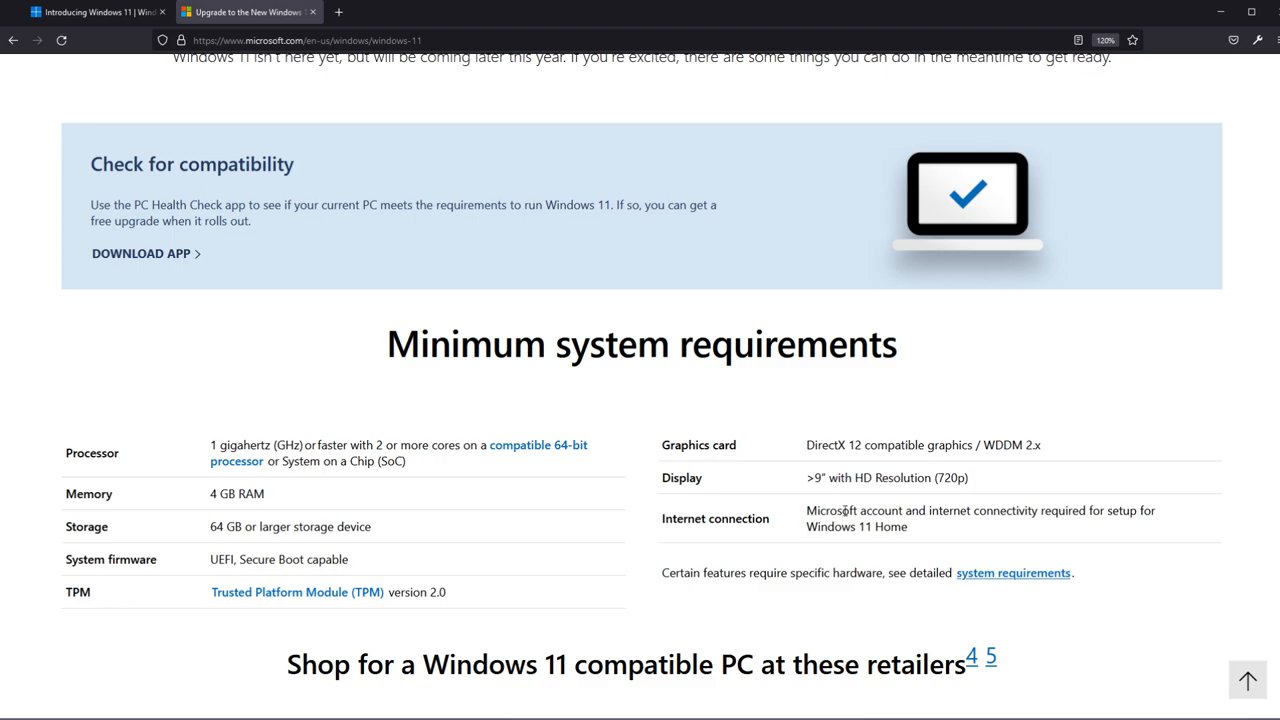
# - Launch PC Health Check and start its Windows 11 requirements check
pyautogui.click(140, 253)
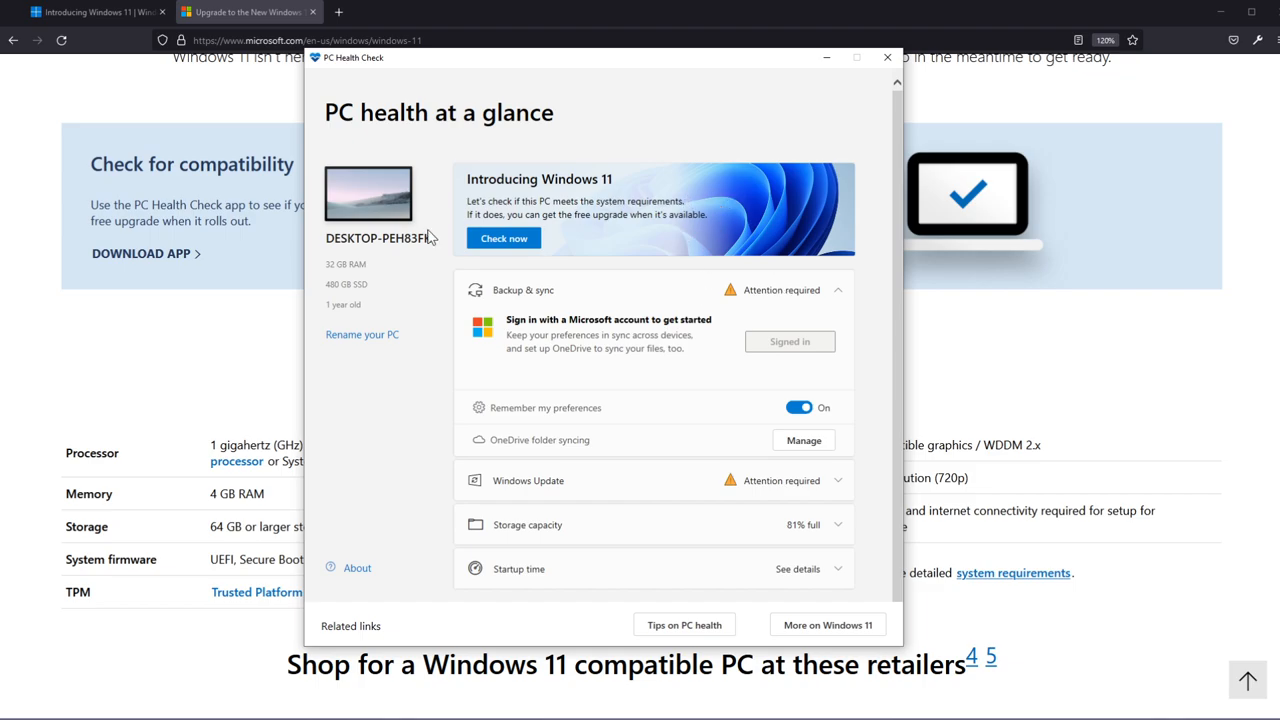
pyautogui.moveTo(388, 270)
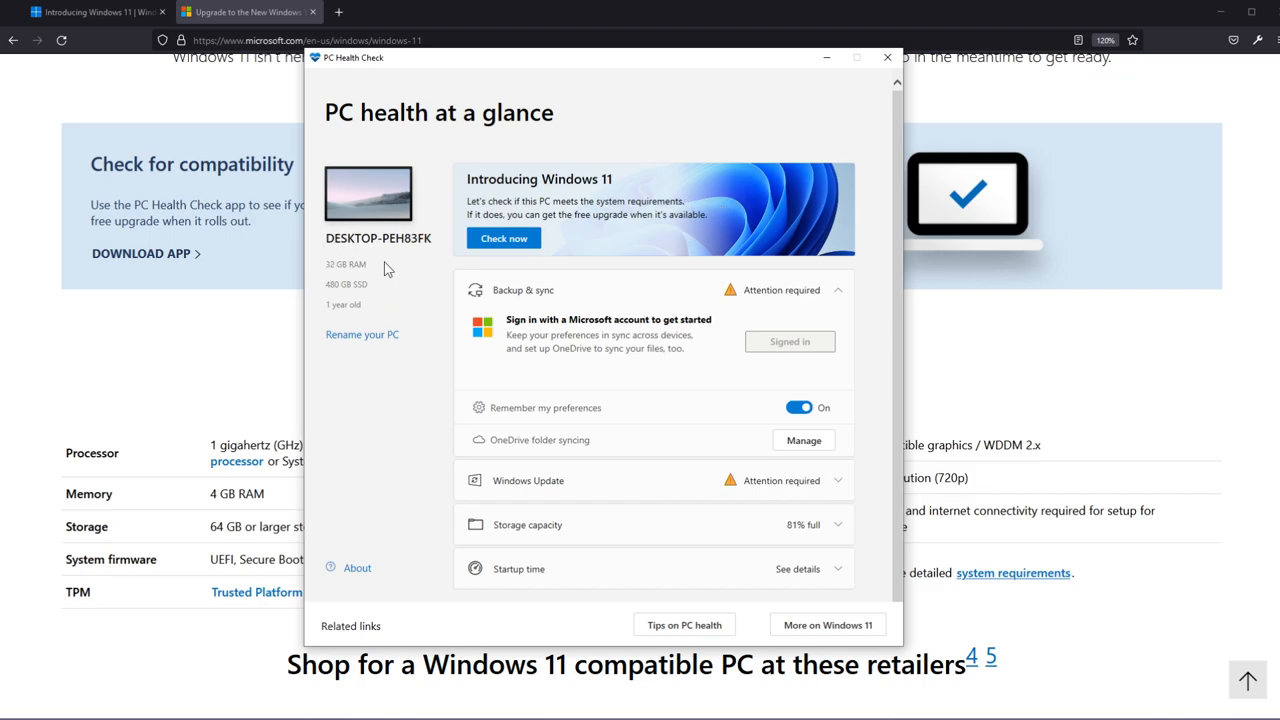
pyautogui.moveTo(640, 292)
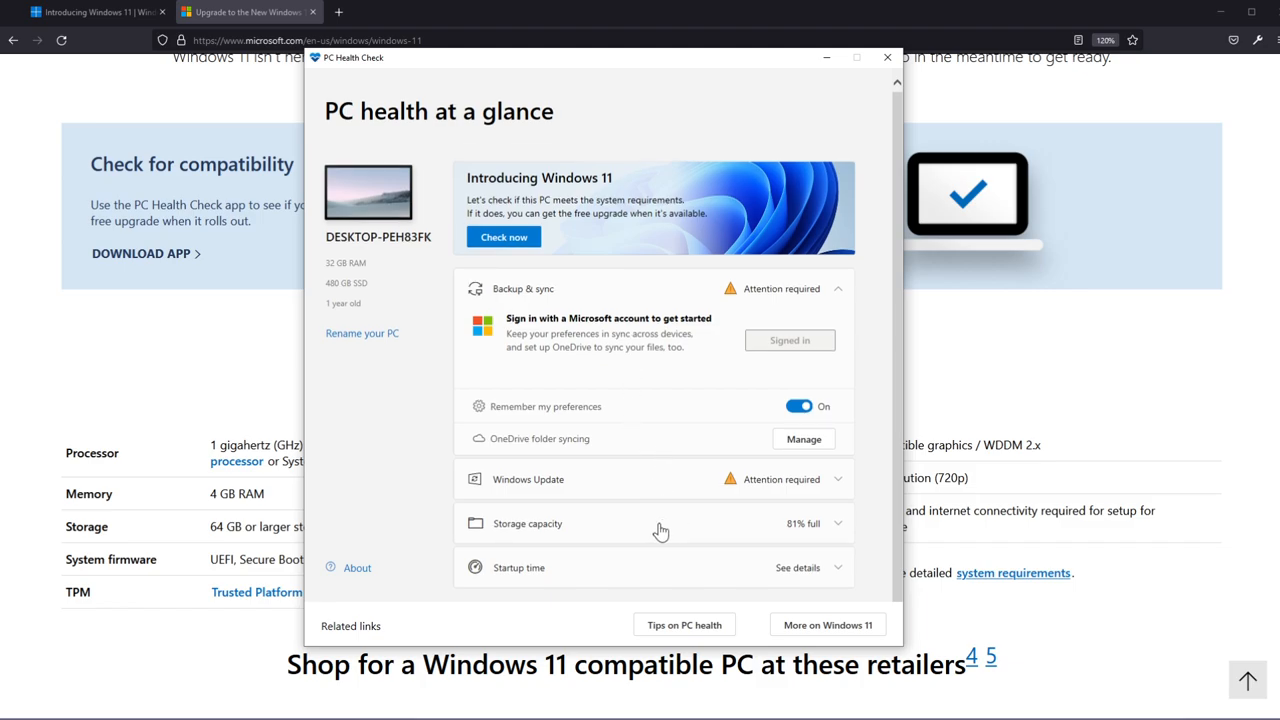
pyautogui.moveTo(562, 581)
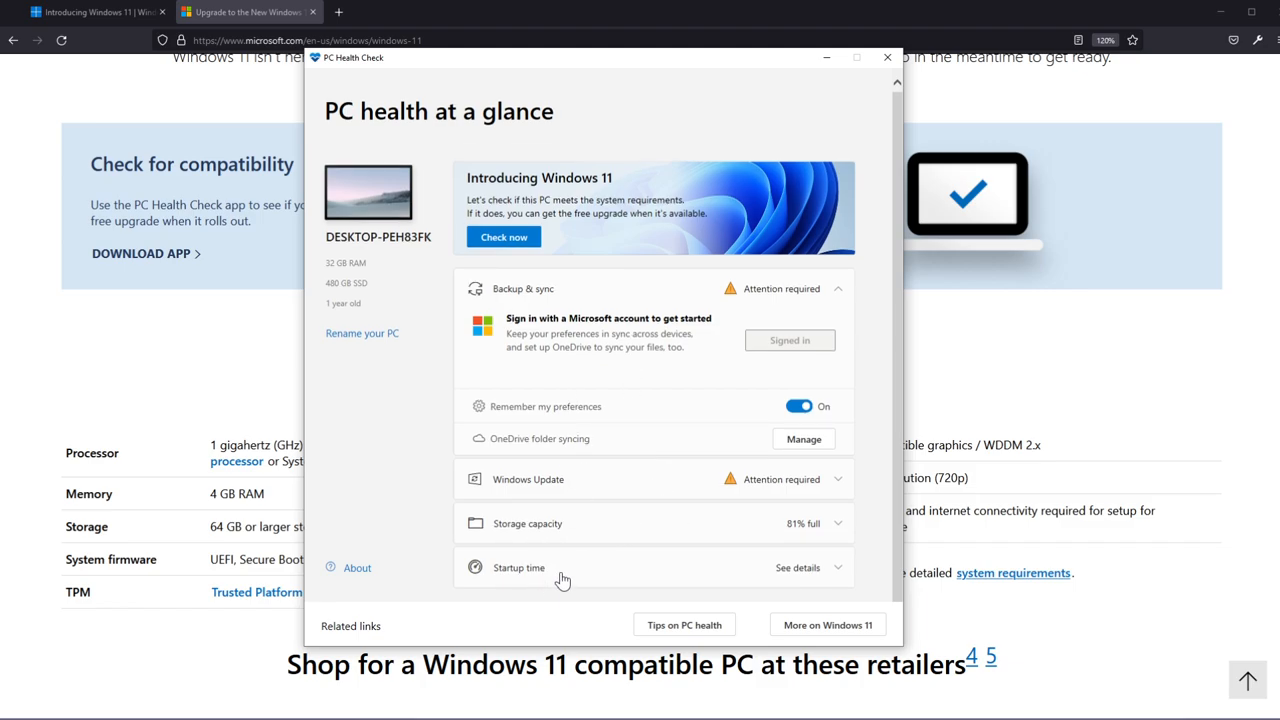
pyautogui.moveTo(528, 493)
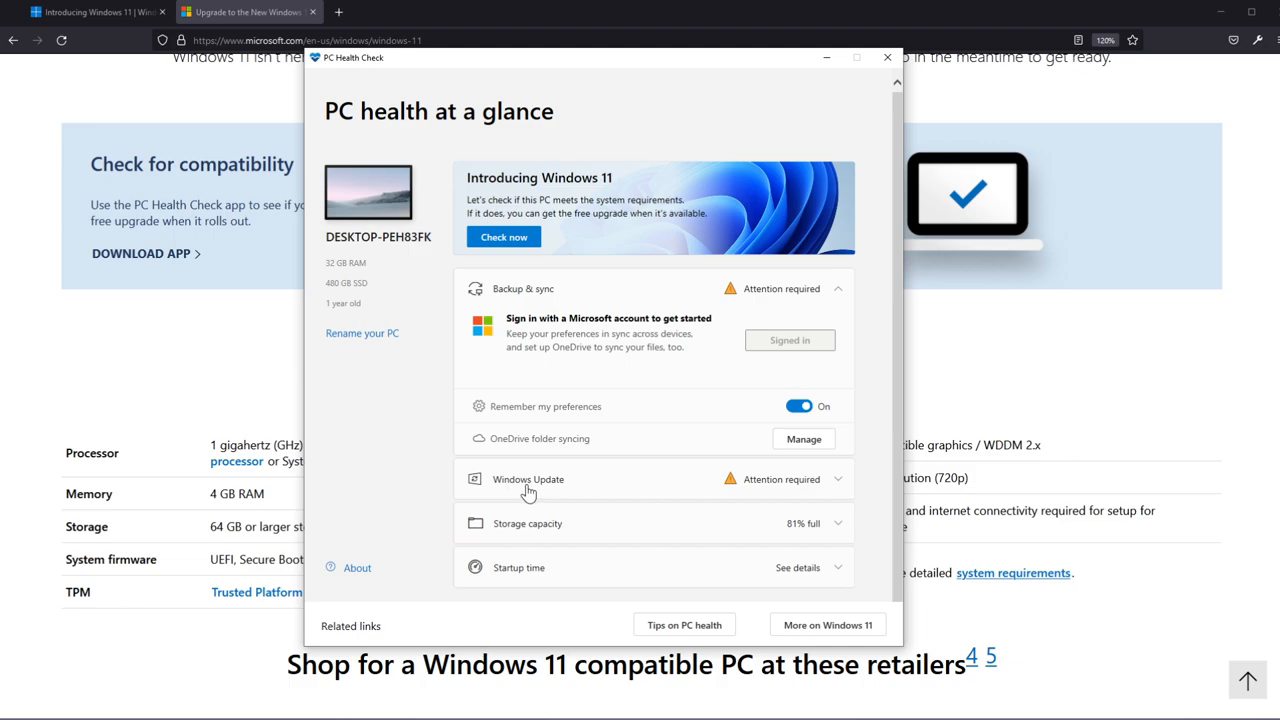
pyautogui.moveTo(555, 492)
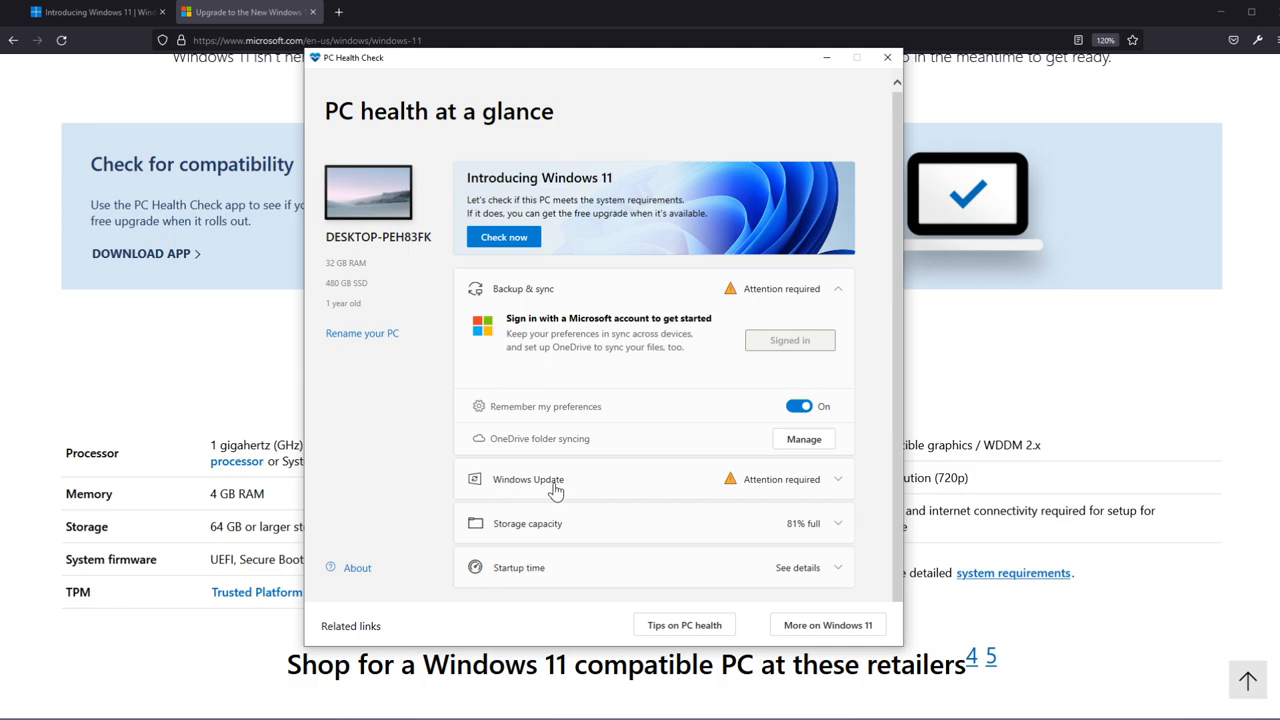
pyautogui.moveTo(624, 473)
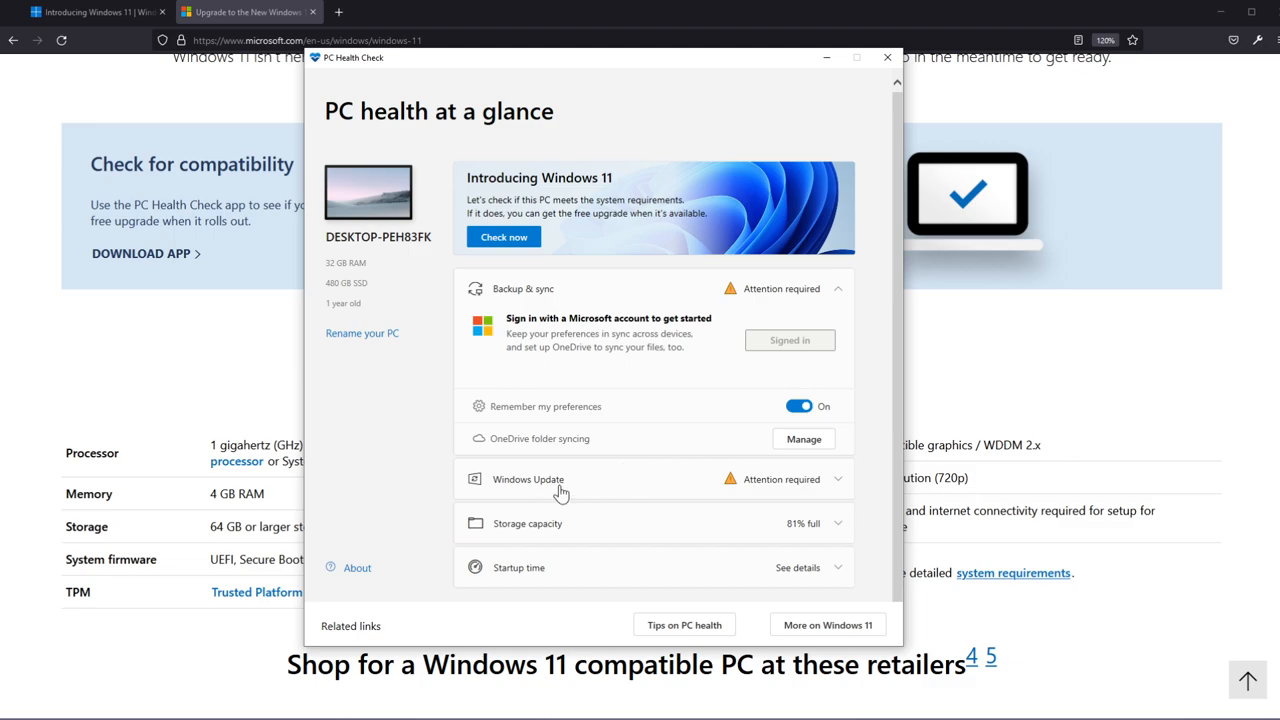
pyautogui.moveTo(579, 487)
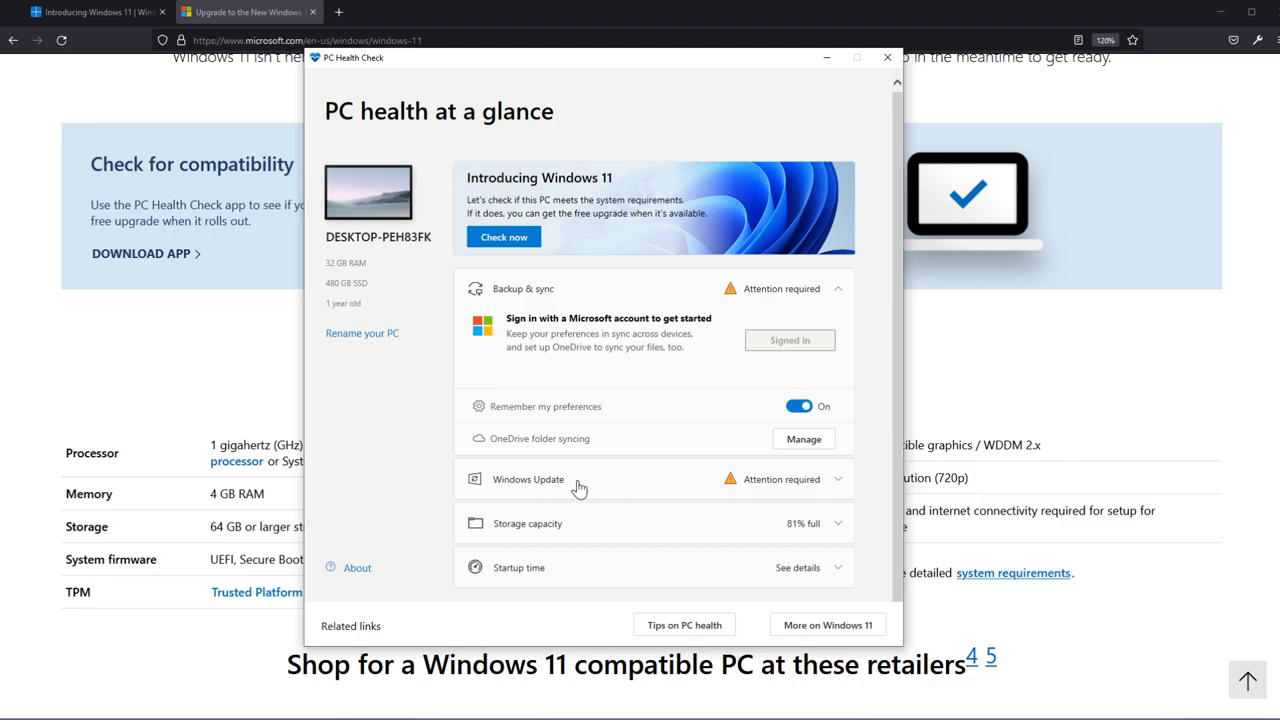
pyautogui.moveTo(642, 246)
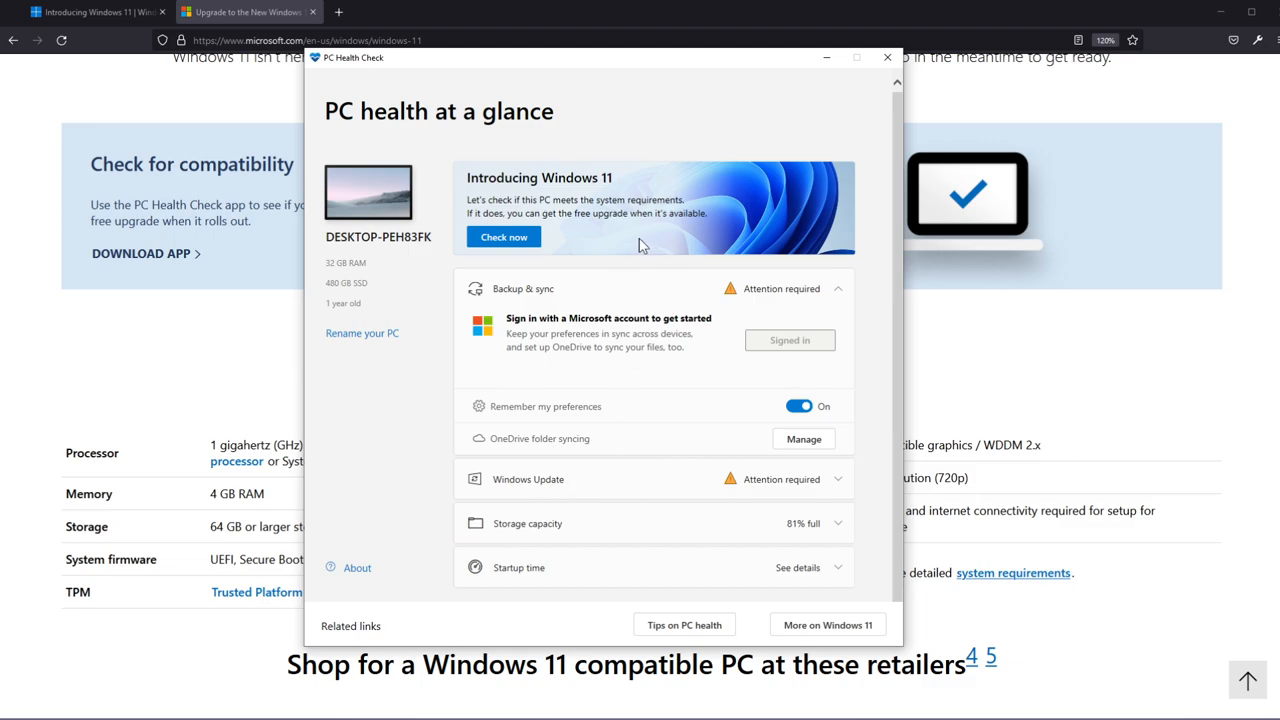
pyautogui.click(503, 237)
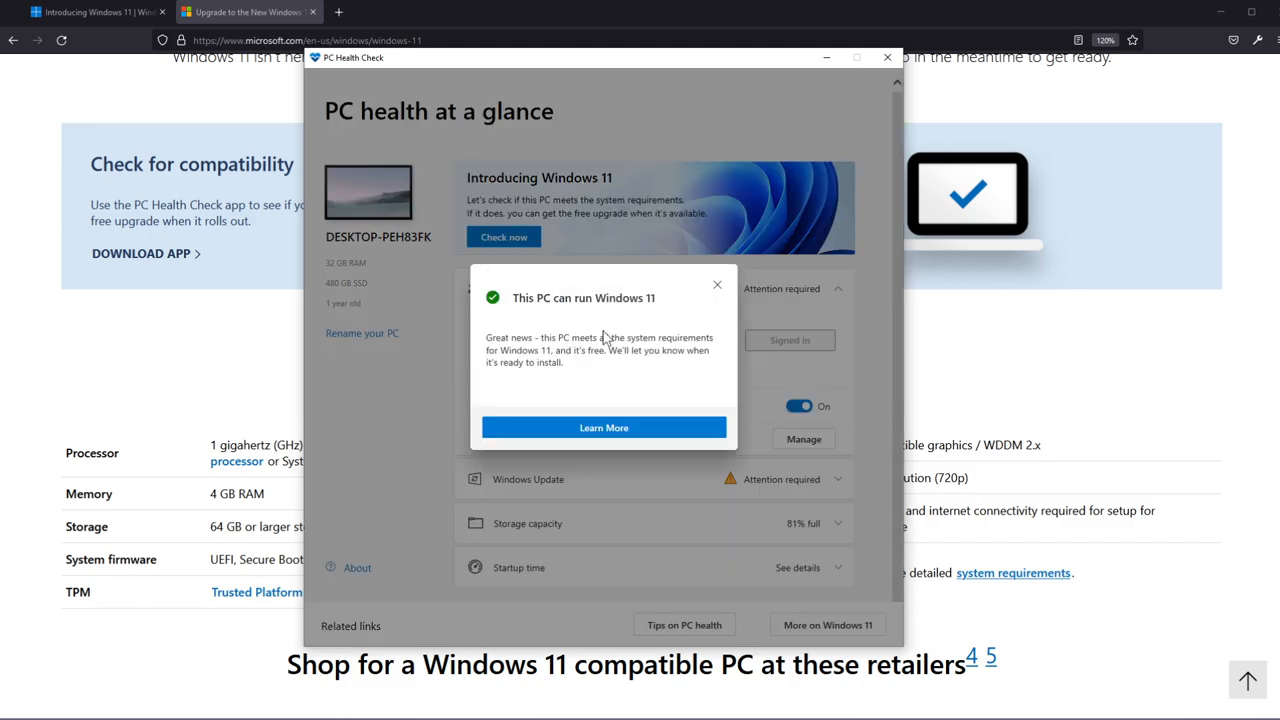
pyautogui.moveTo(600, 312)
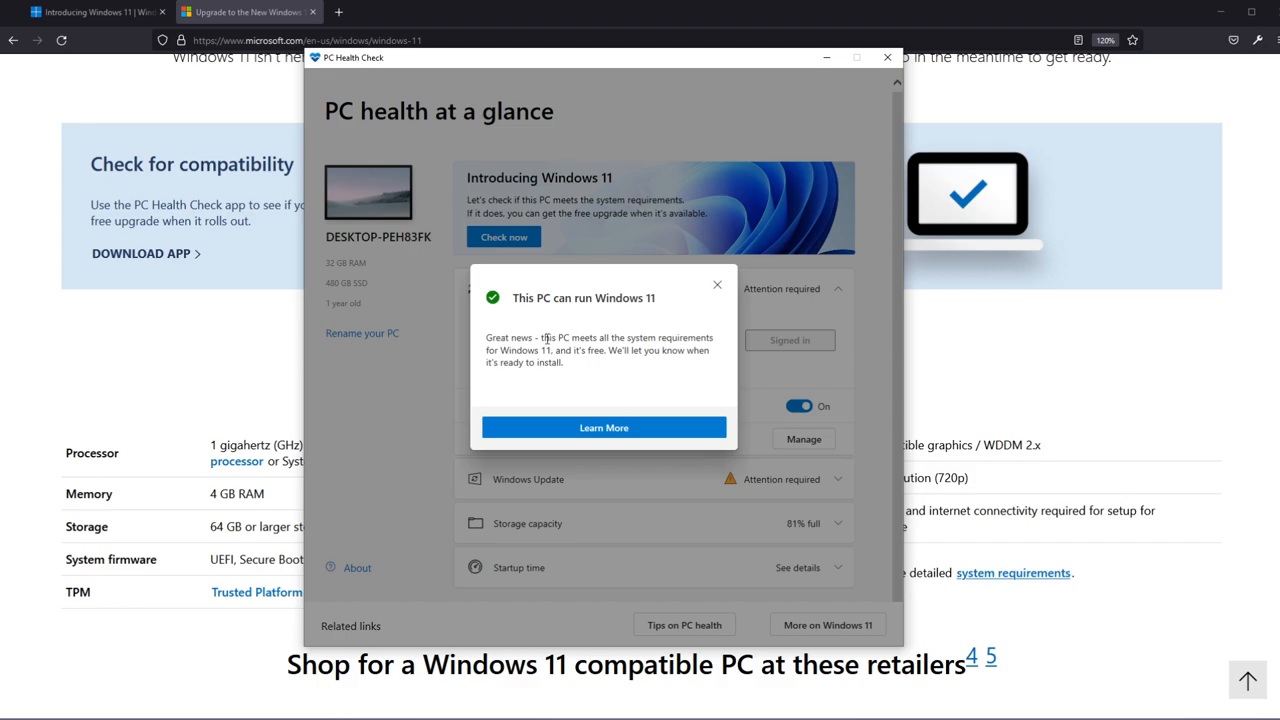
pyautogui.moveTo(643, 382)
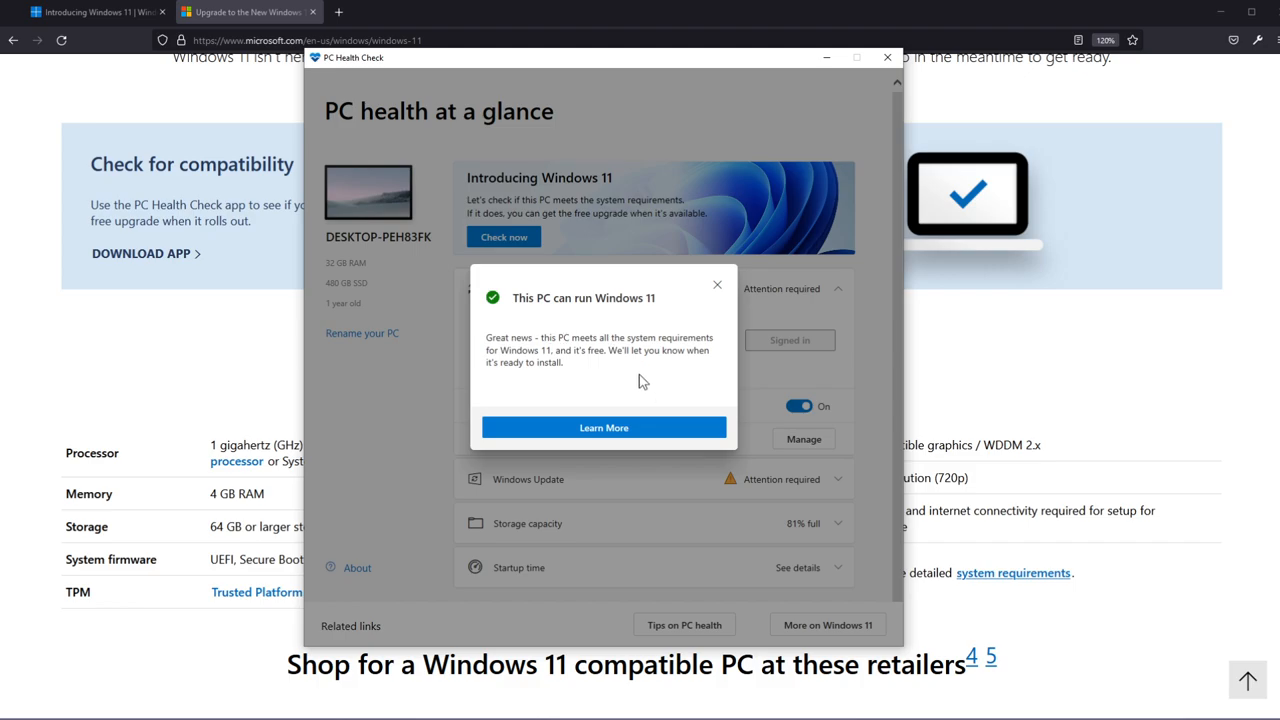
pyautogui.moveTo(577, 369)
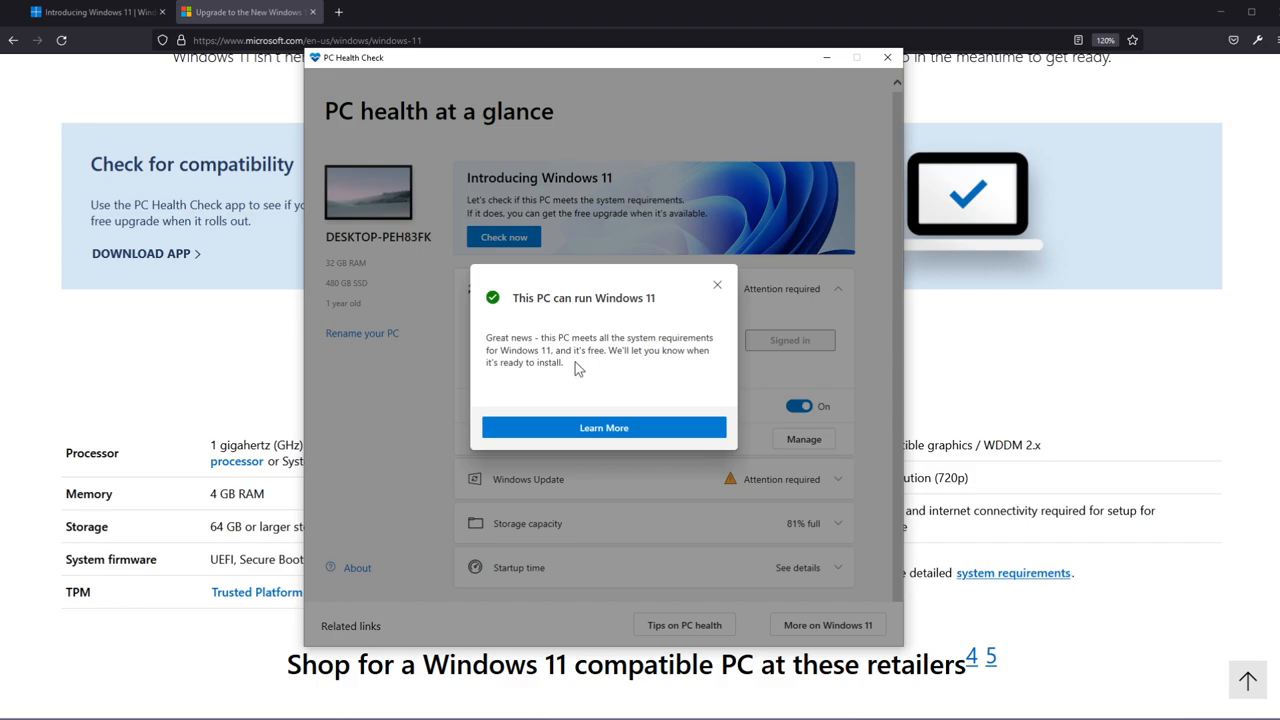
pyautogui.moveTo(519, 387)
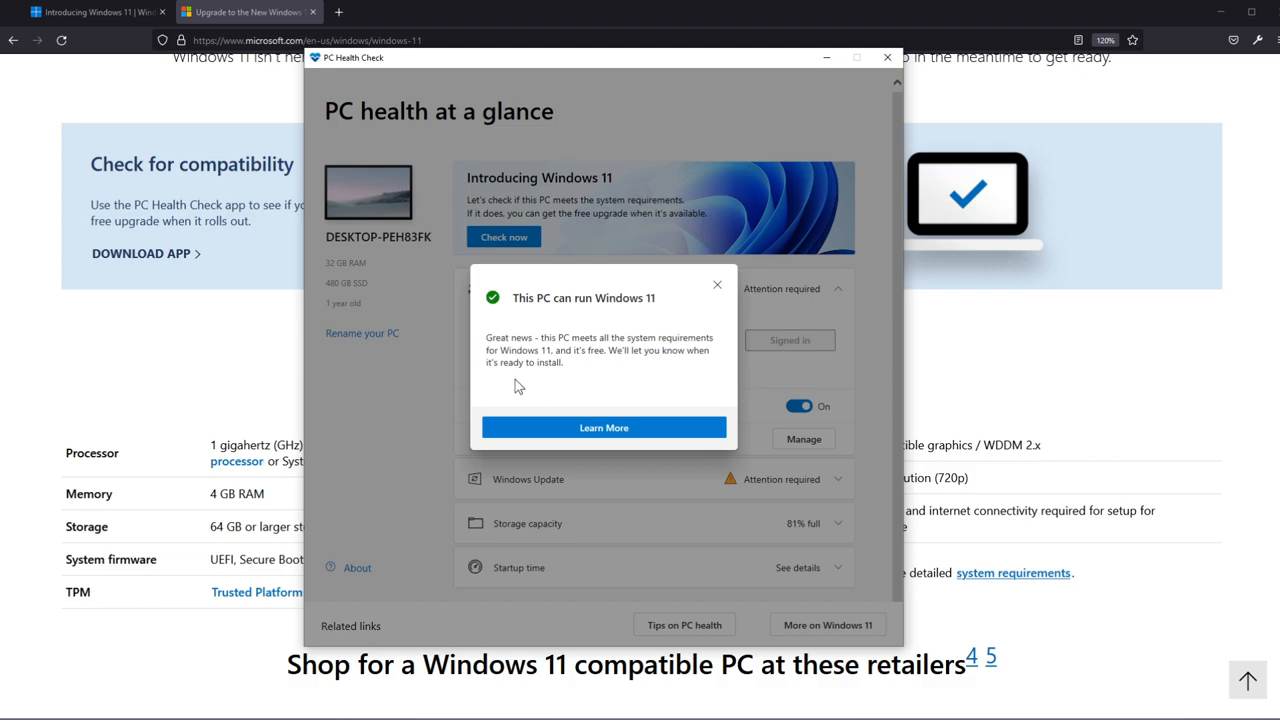
pyautogui.moveTo(588, 386)
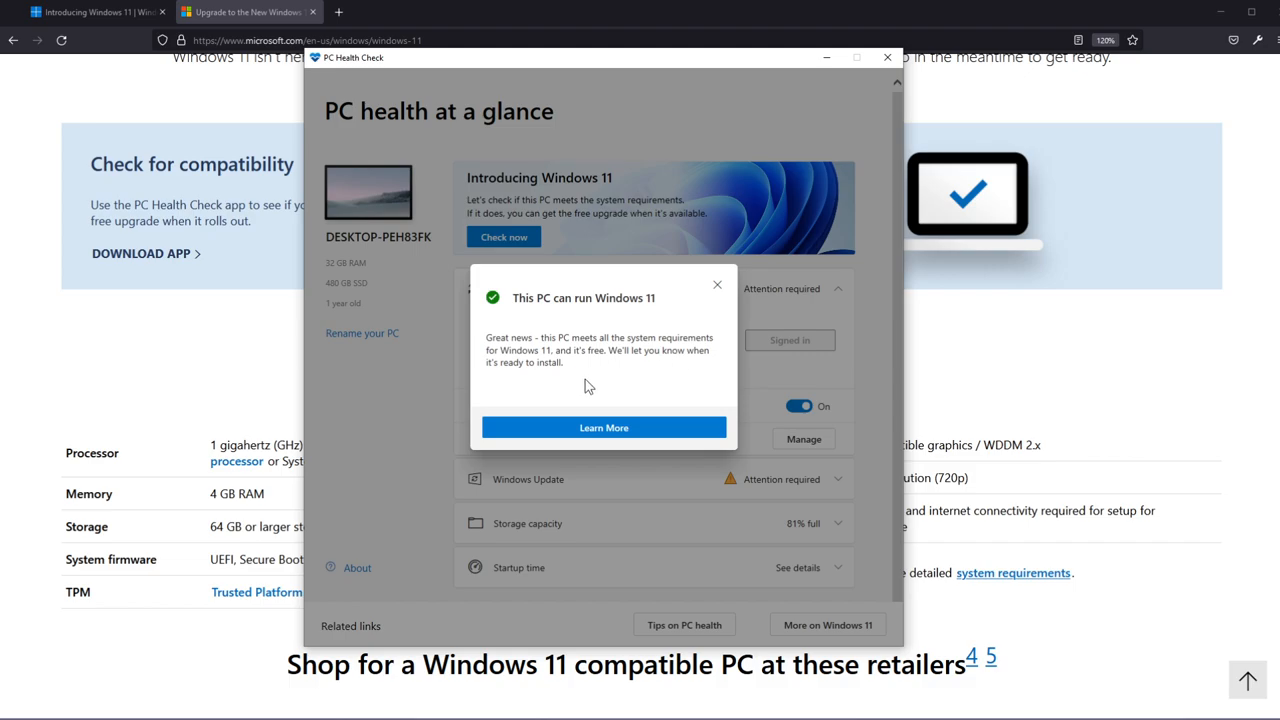
# - Close the 'This PC can run Windows 11' result popup
pyautogui.click(717, 284)
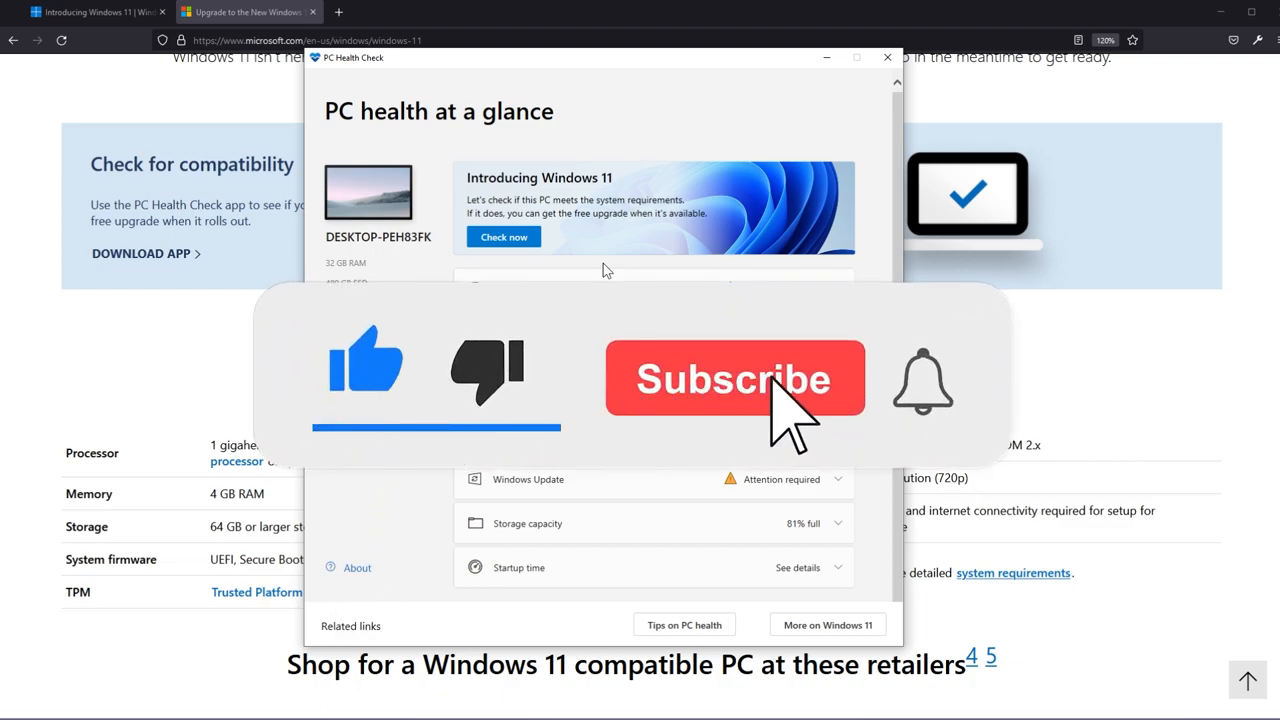
pyautogui.click(734, 378)
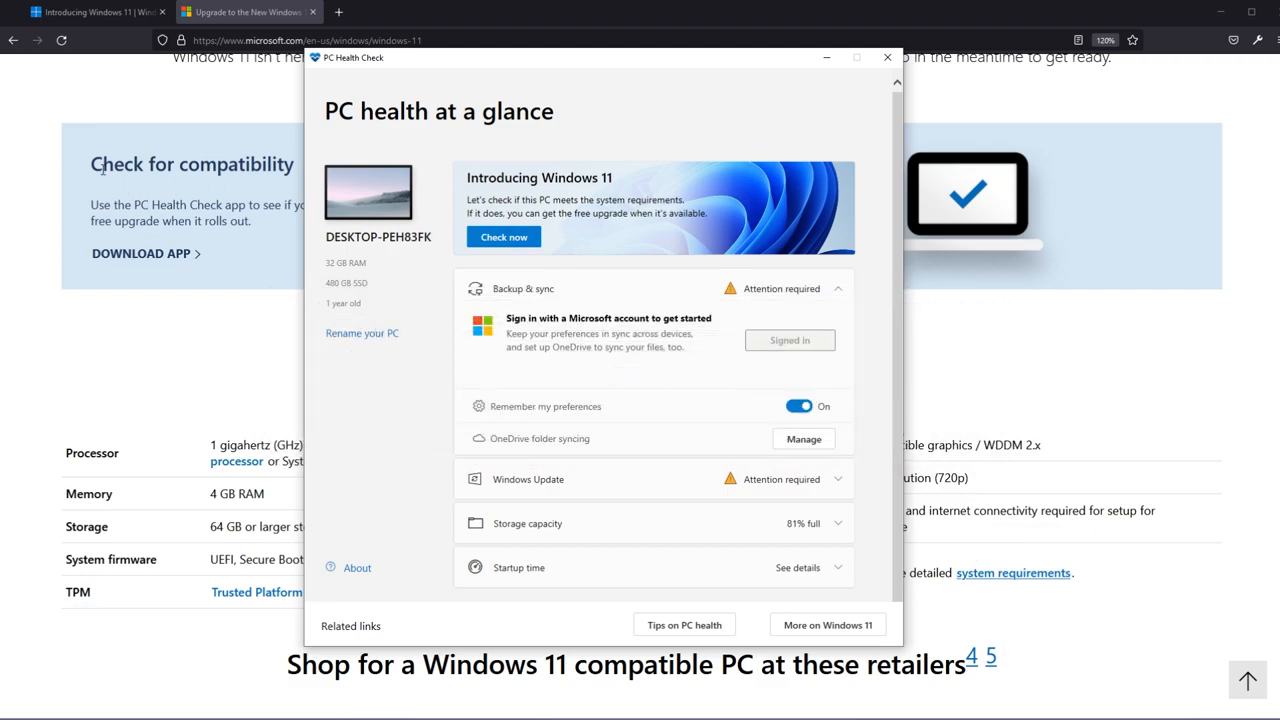
pyautogui.moveTo(595, 303)
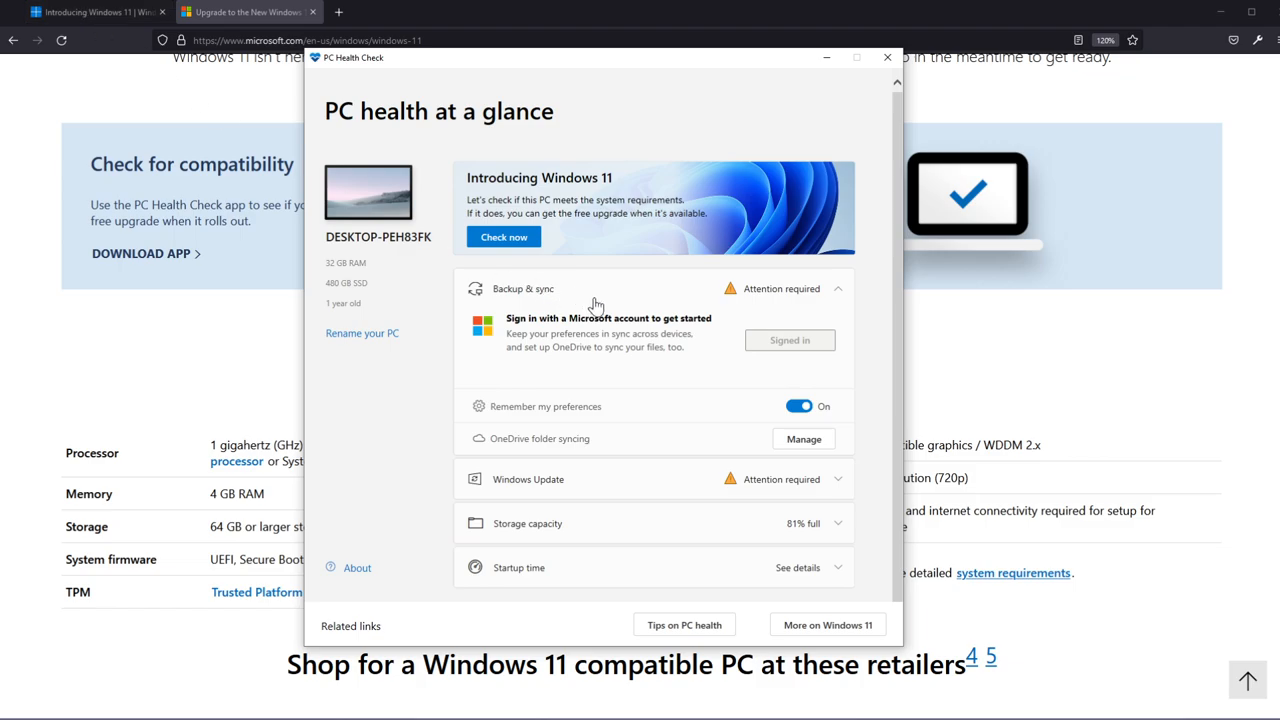